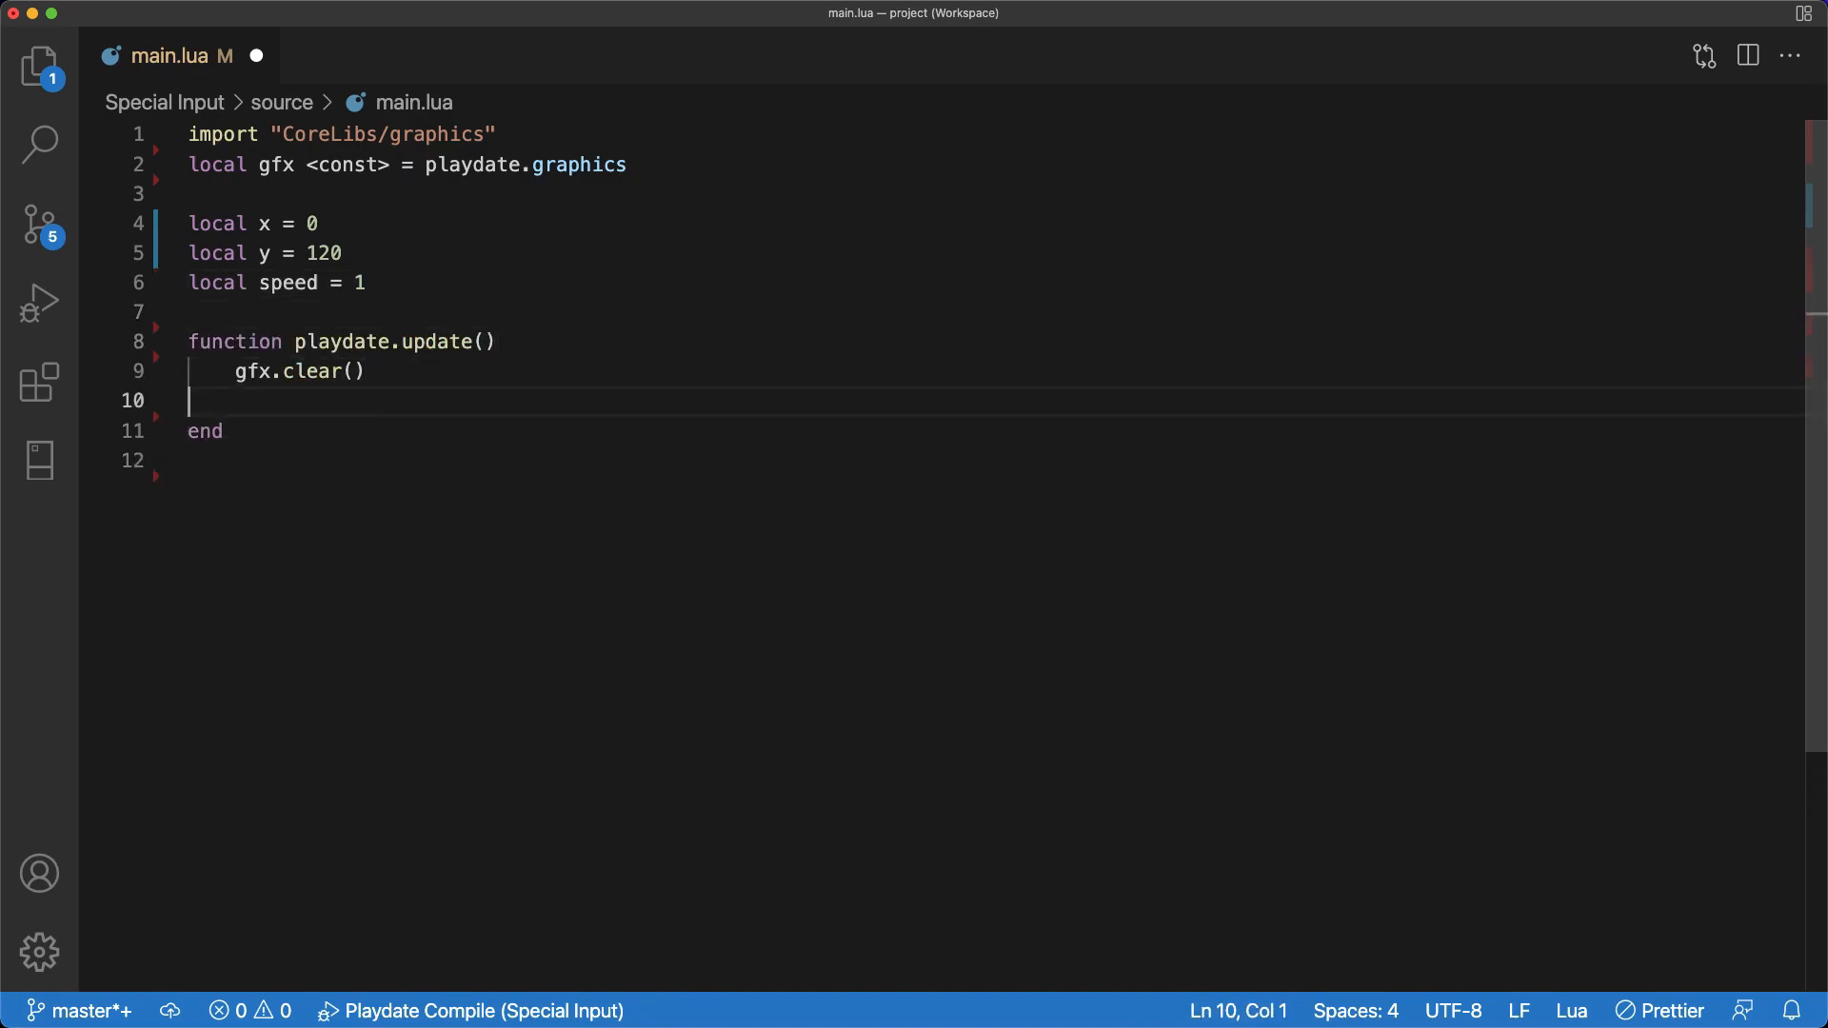
Step: Write x += speed and gfx.fillRect(x, y, 10, 10) inside playdate.update
text(gfx.fillRect(x, y, 10, 10))
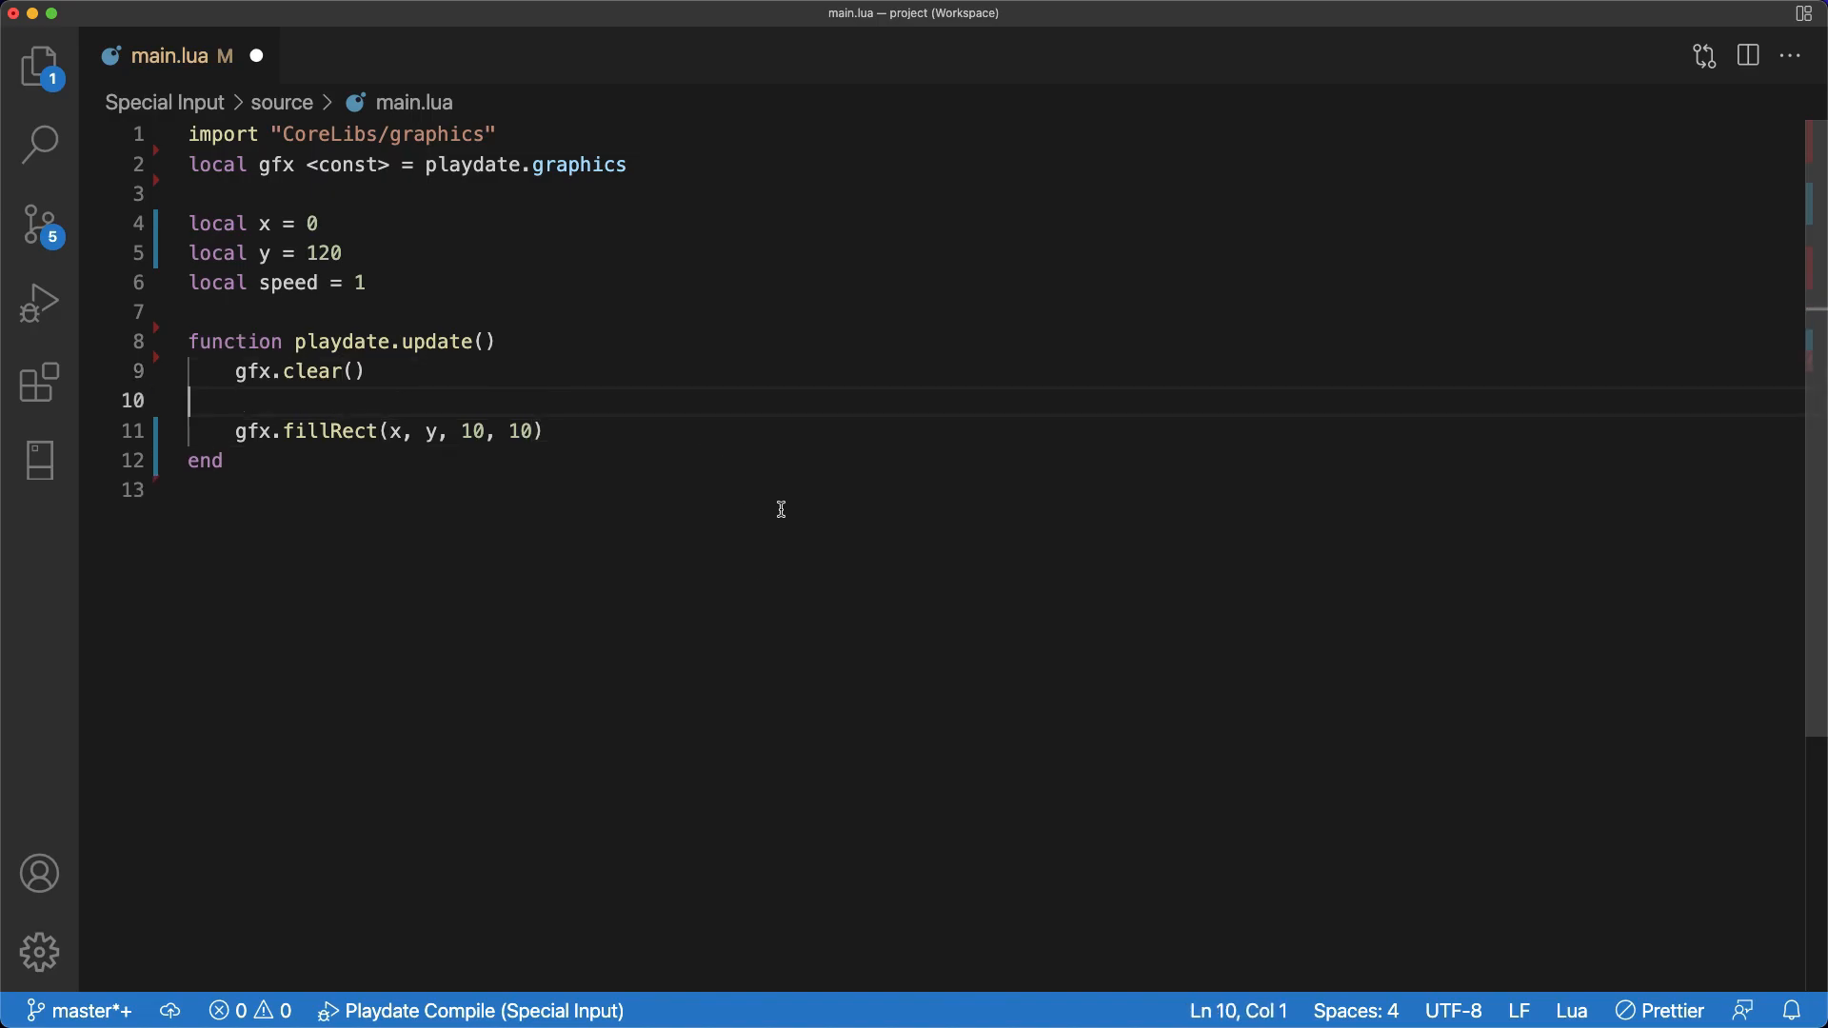
text(x += speed)
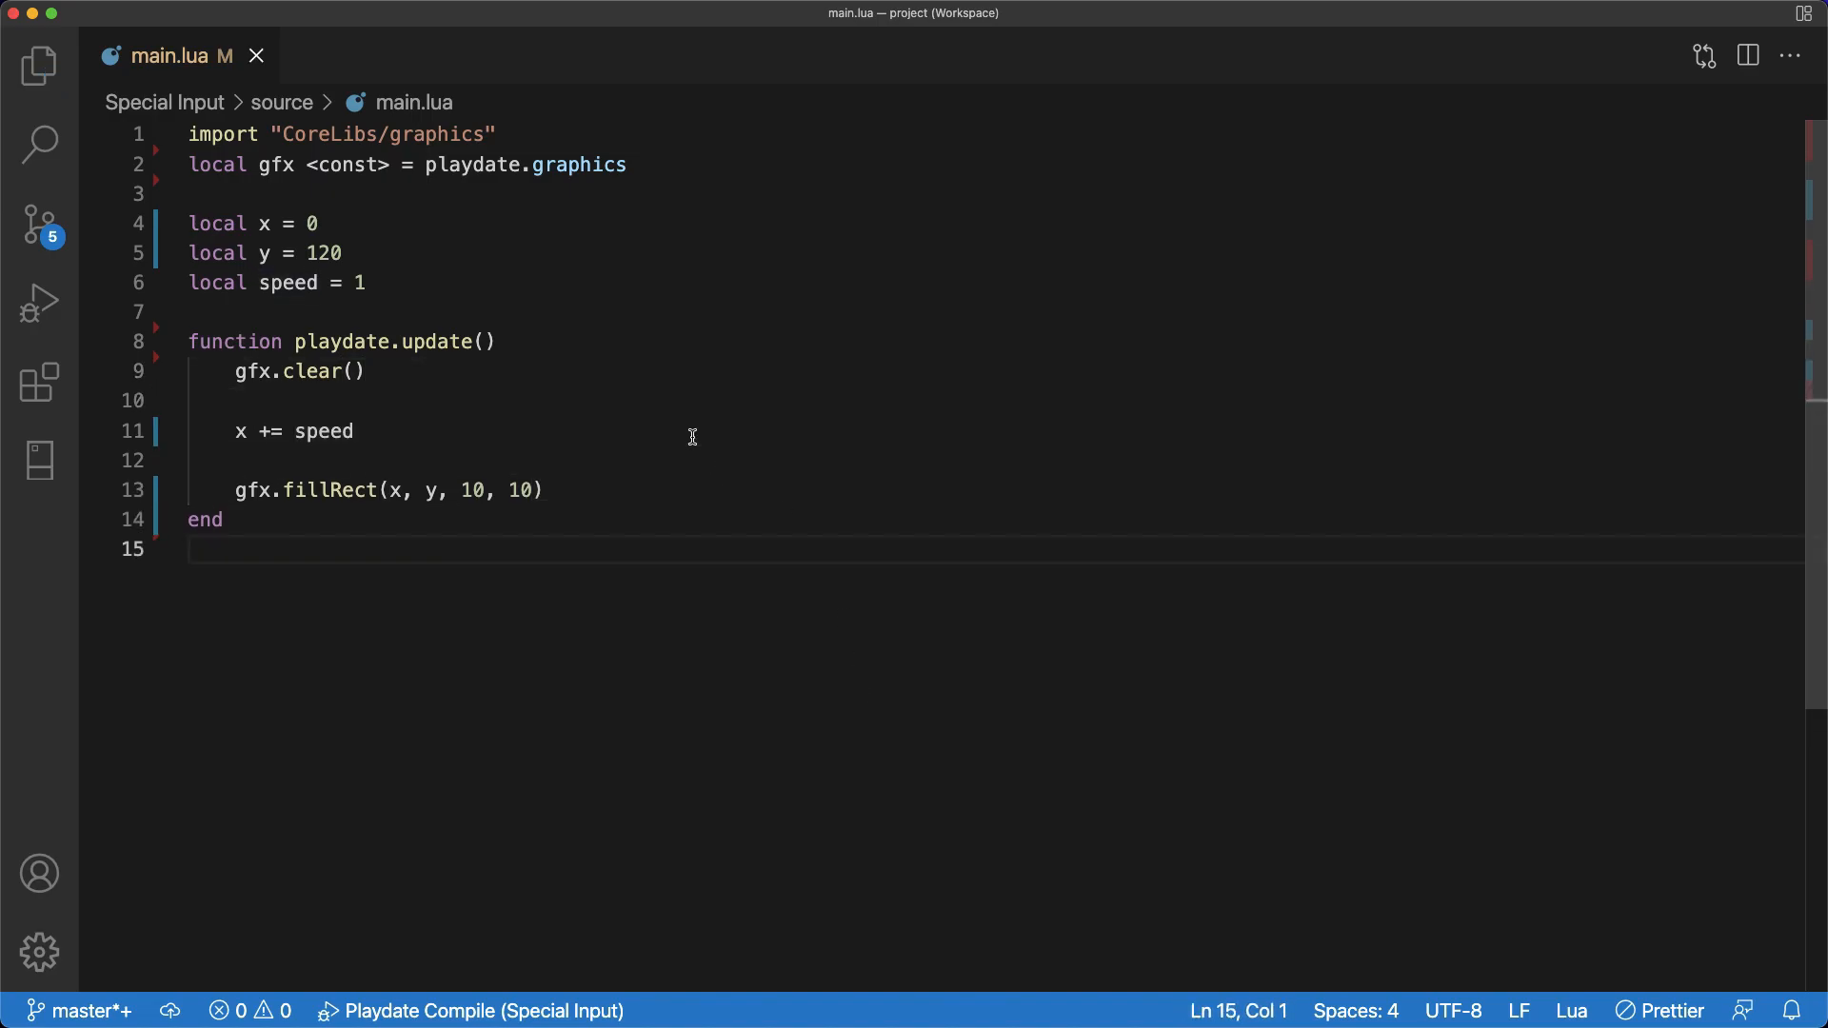
click(362, 56)
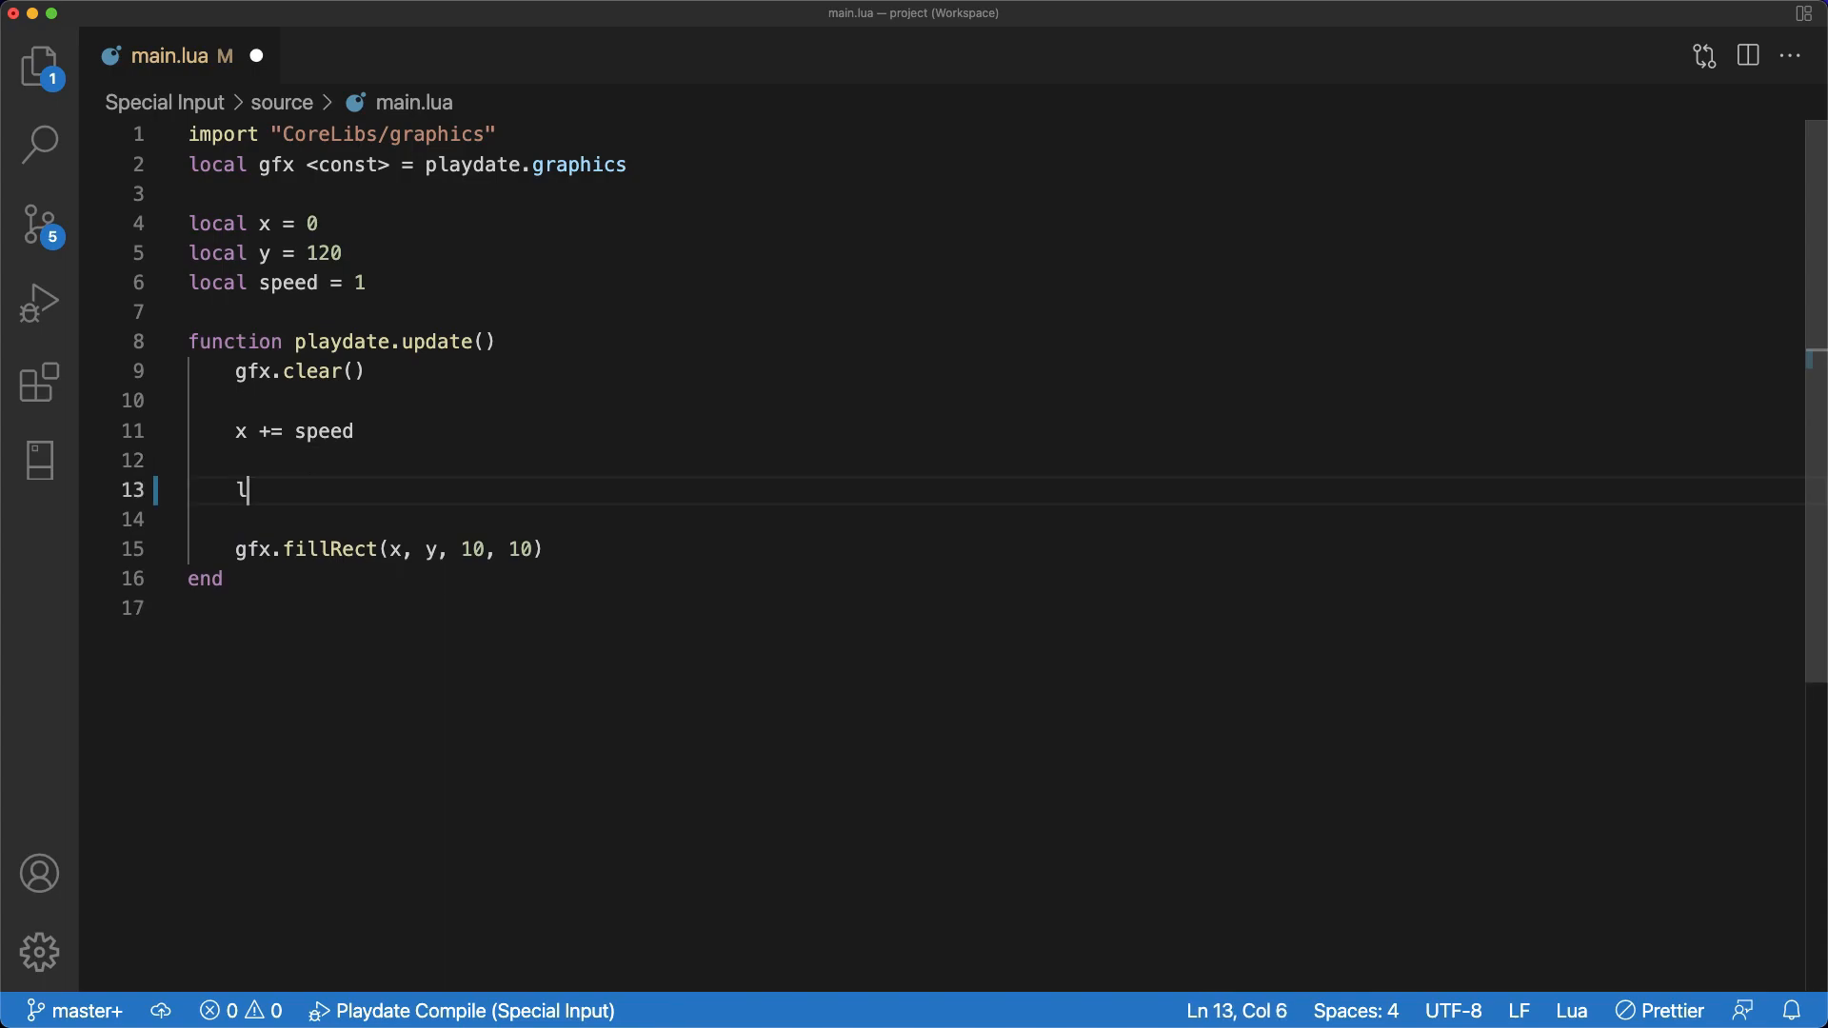
Step: Read playdate.getCrankChange() into change and add change / 100 to speed
text(local change, acceleratedChange = playdate.get)
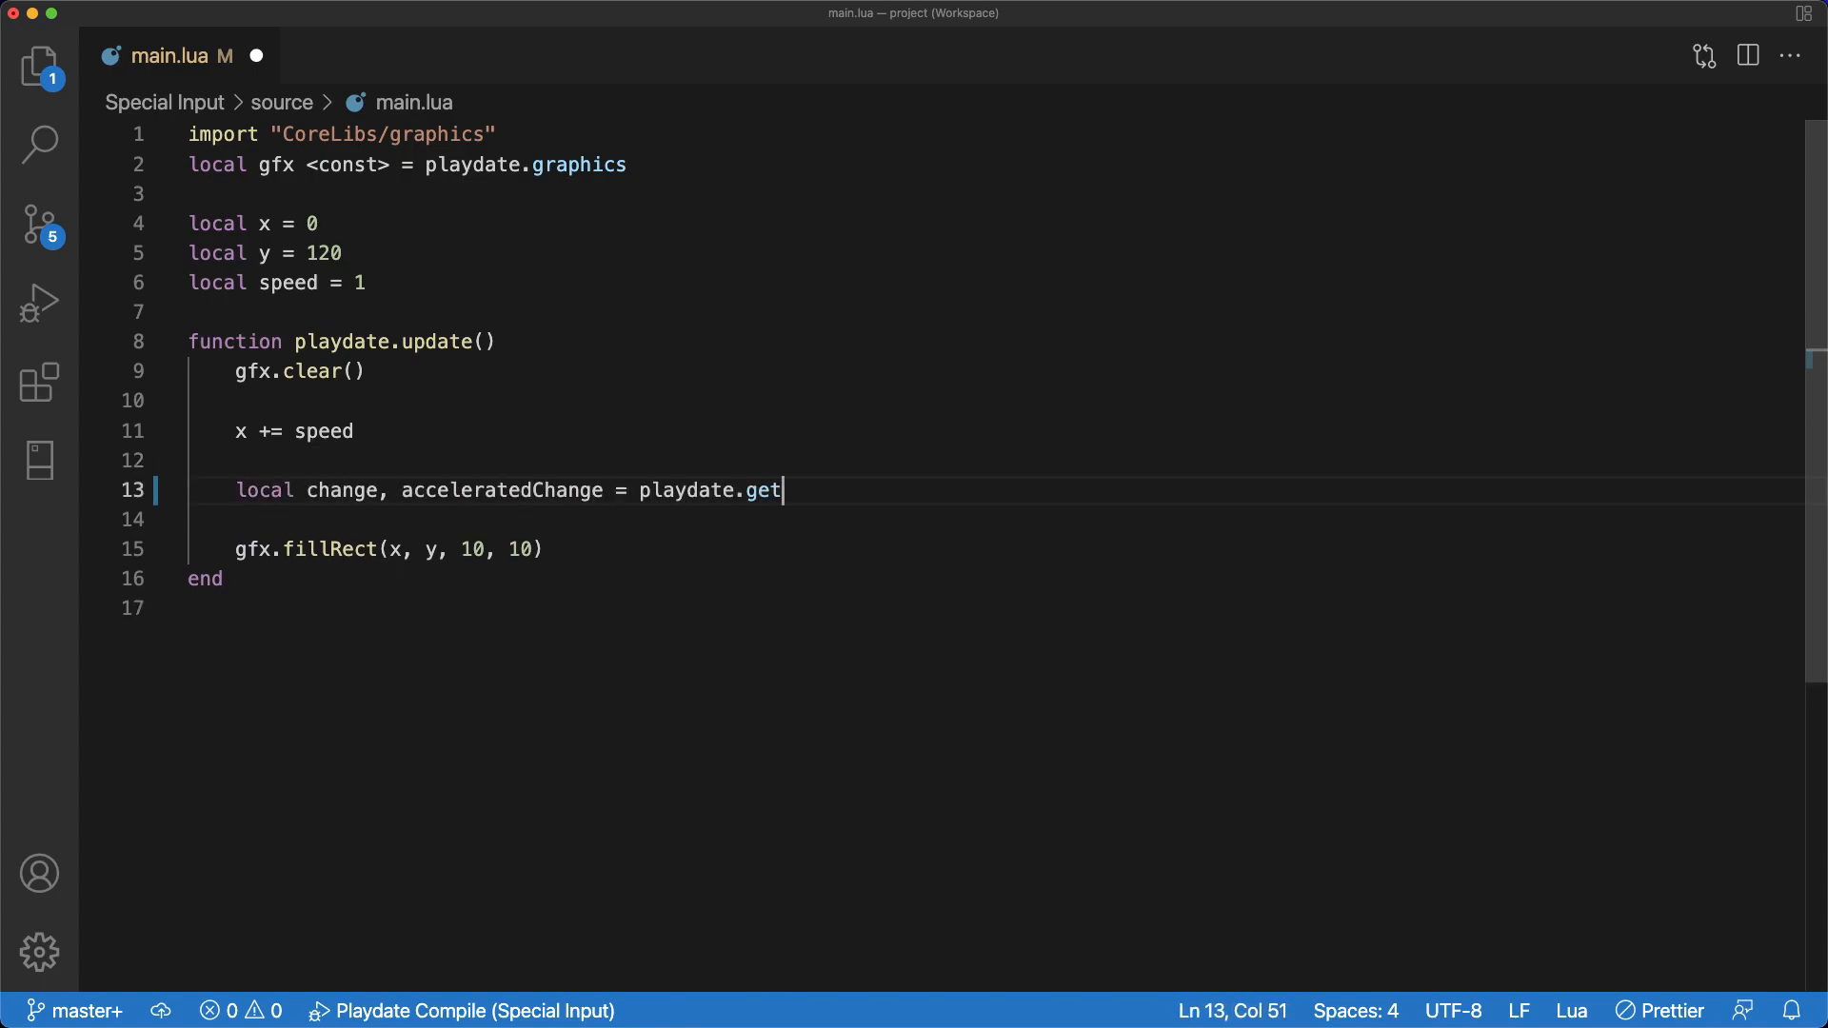
text(CrankChange())
click(1007, 520)
text(speed += change / 100)
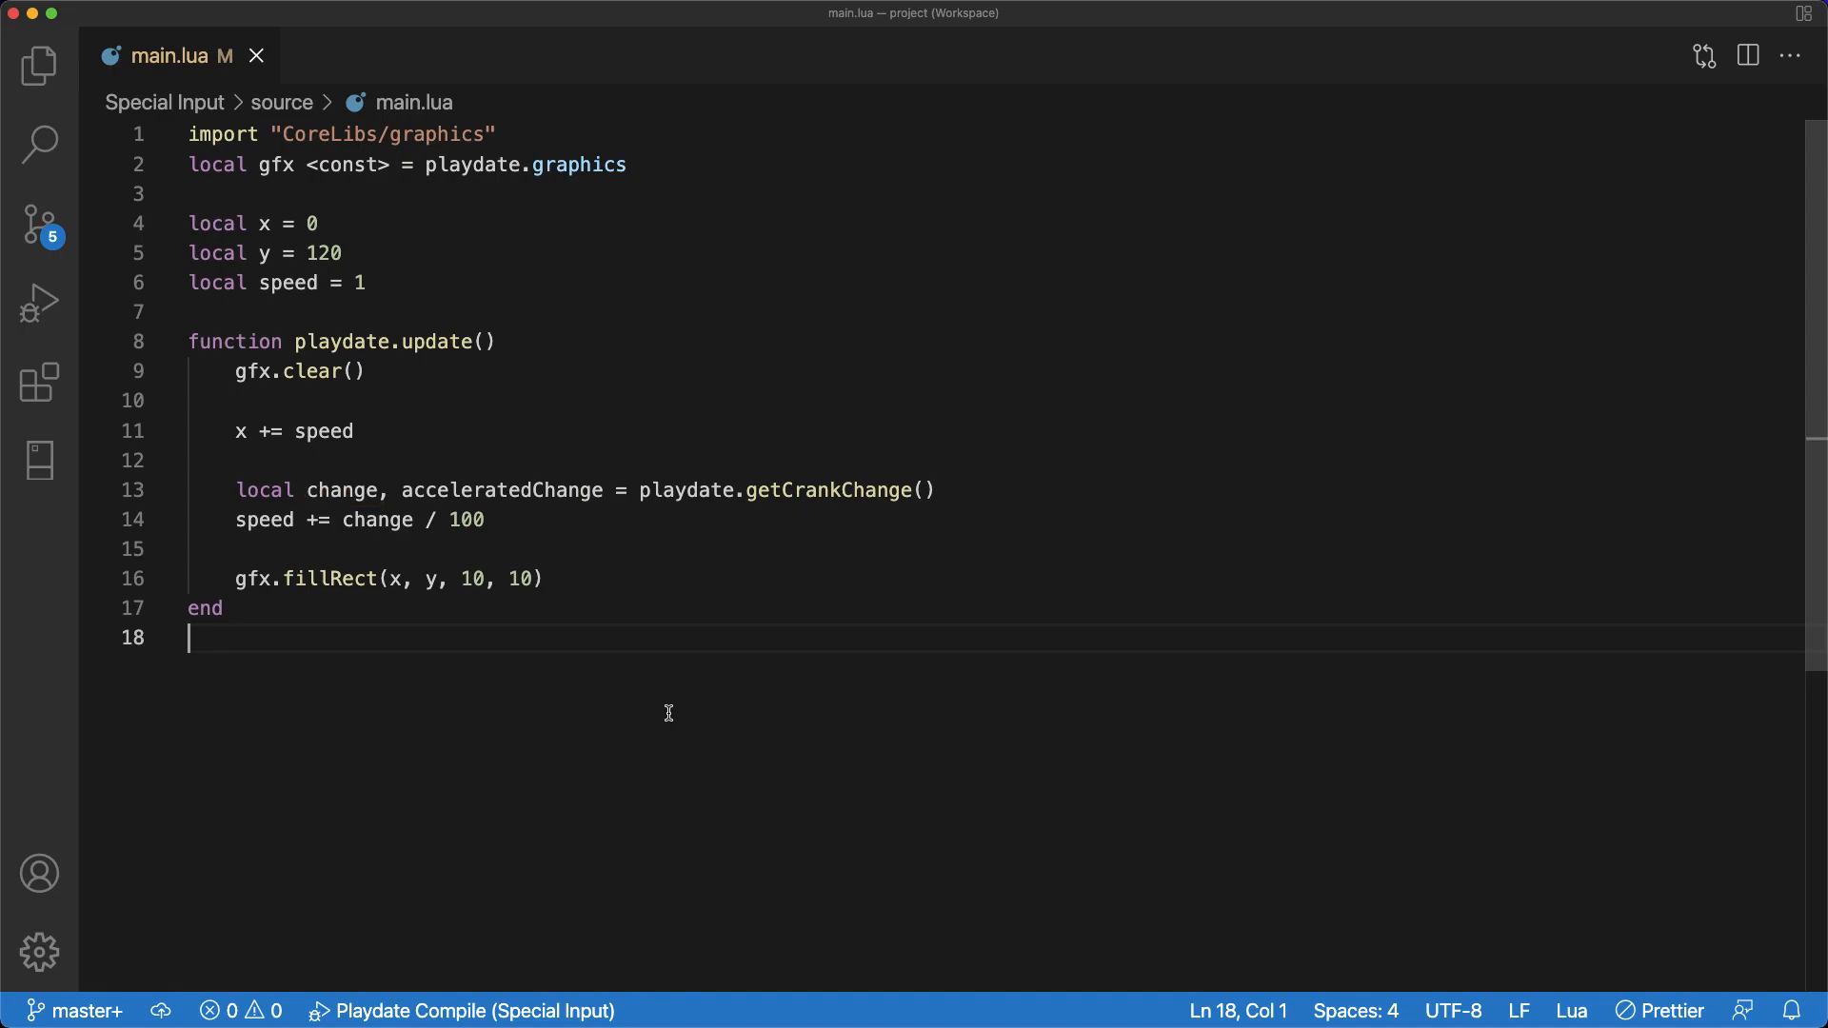
double_click(411, 519)
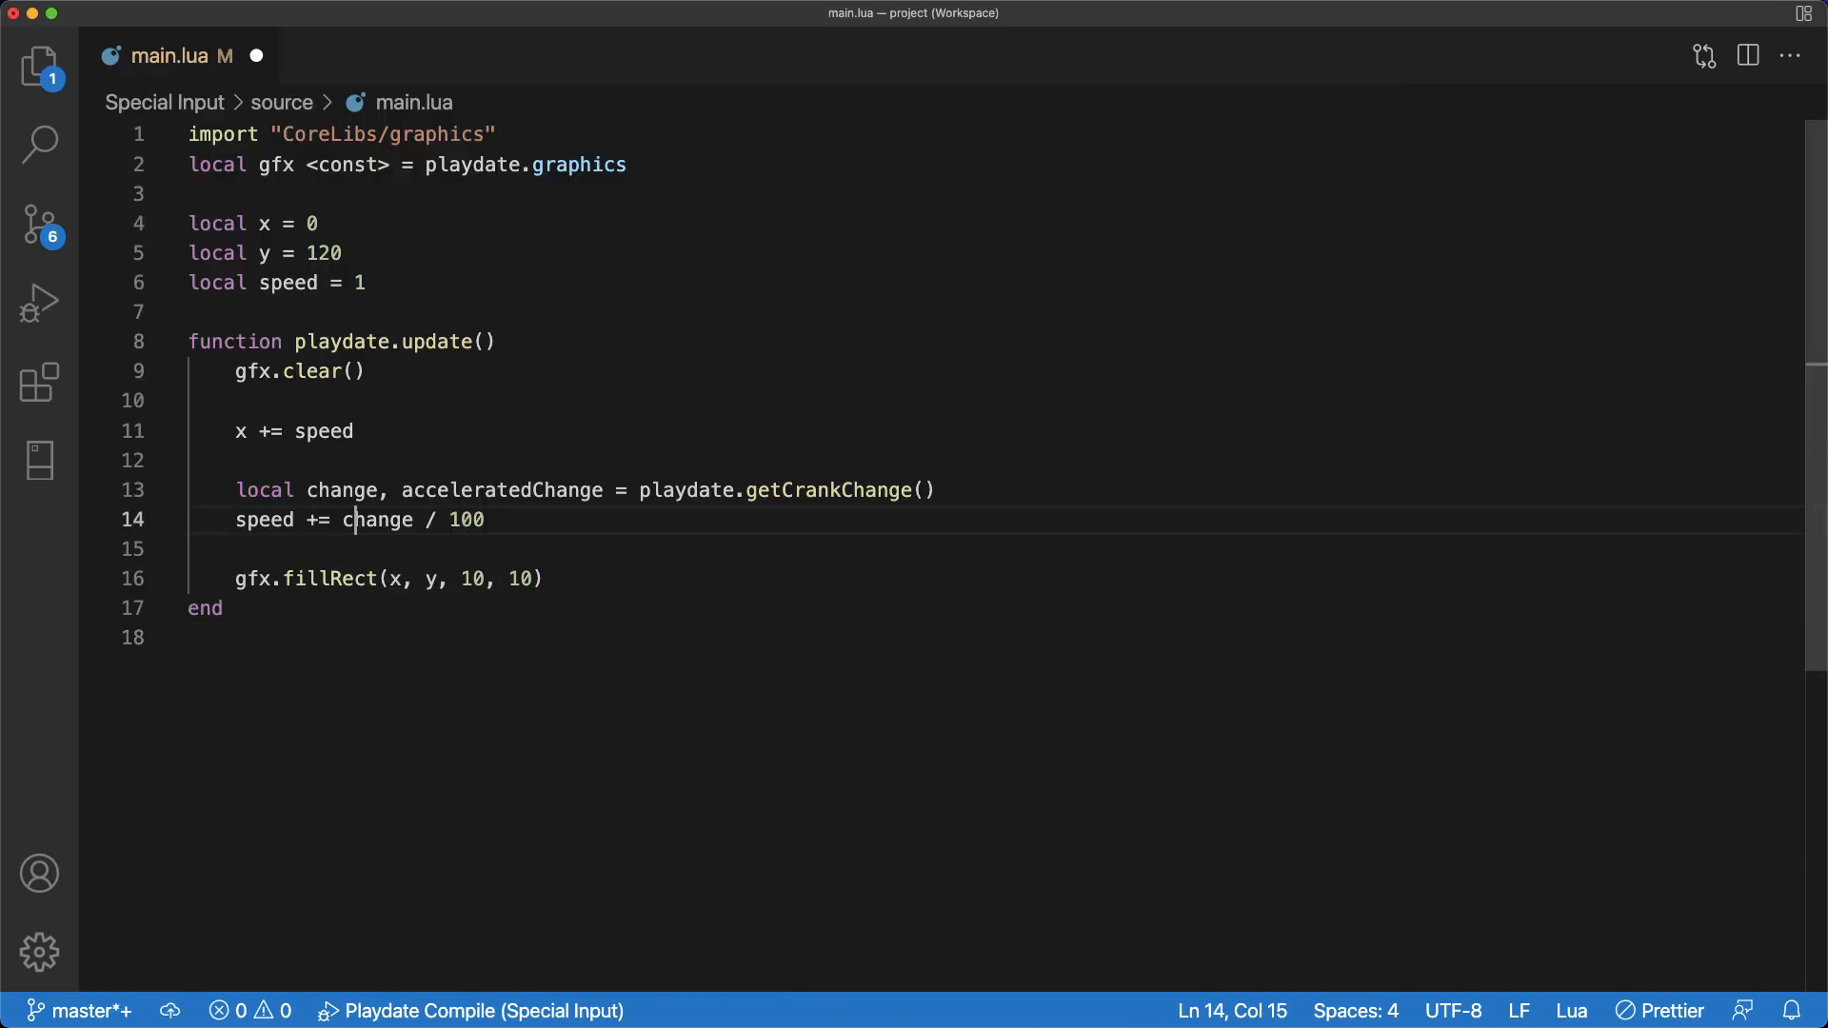
click(40, 301)
text(import "CoreLibs/crank)
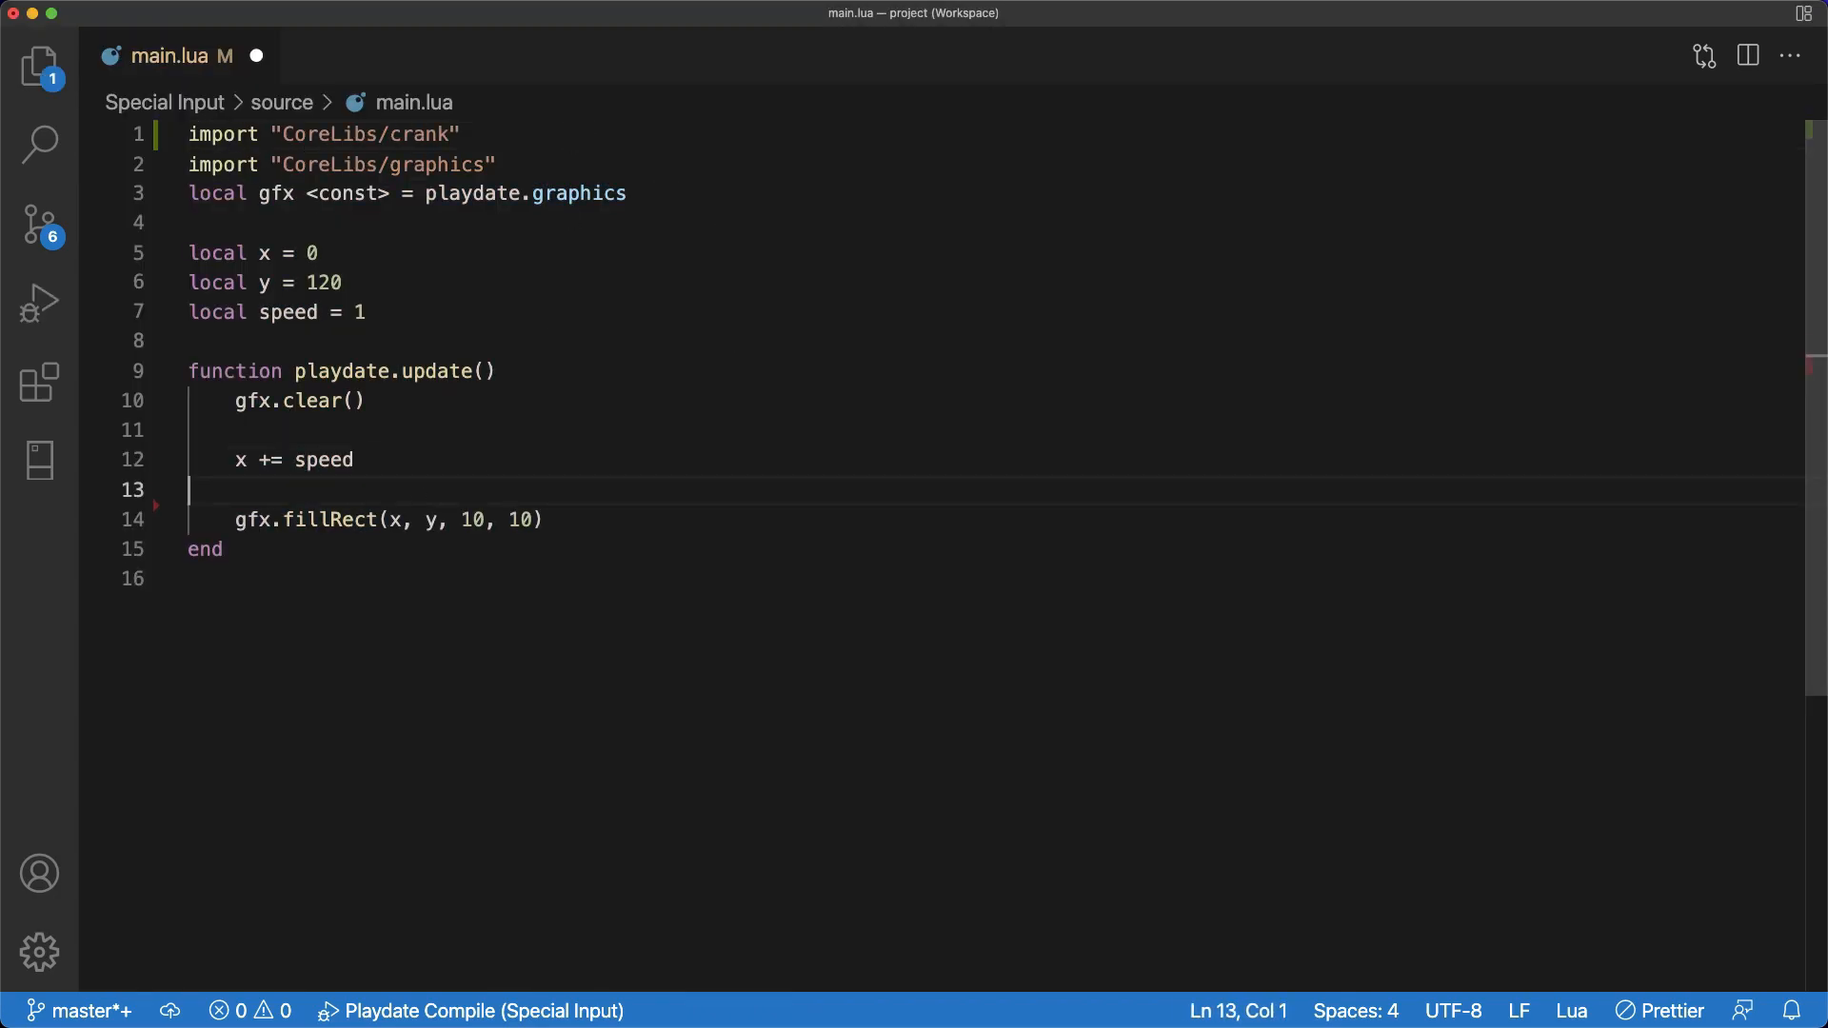
Step: Read playdate.getCrankTicks into crankTicks, print cranked/-cranked, add ticks to speed, one tick per revolution
text(local crankTicks = playdate.getCrankTi)
text(speed += crankTi)
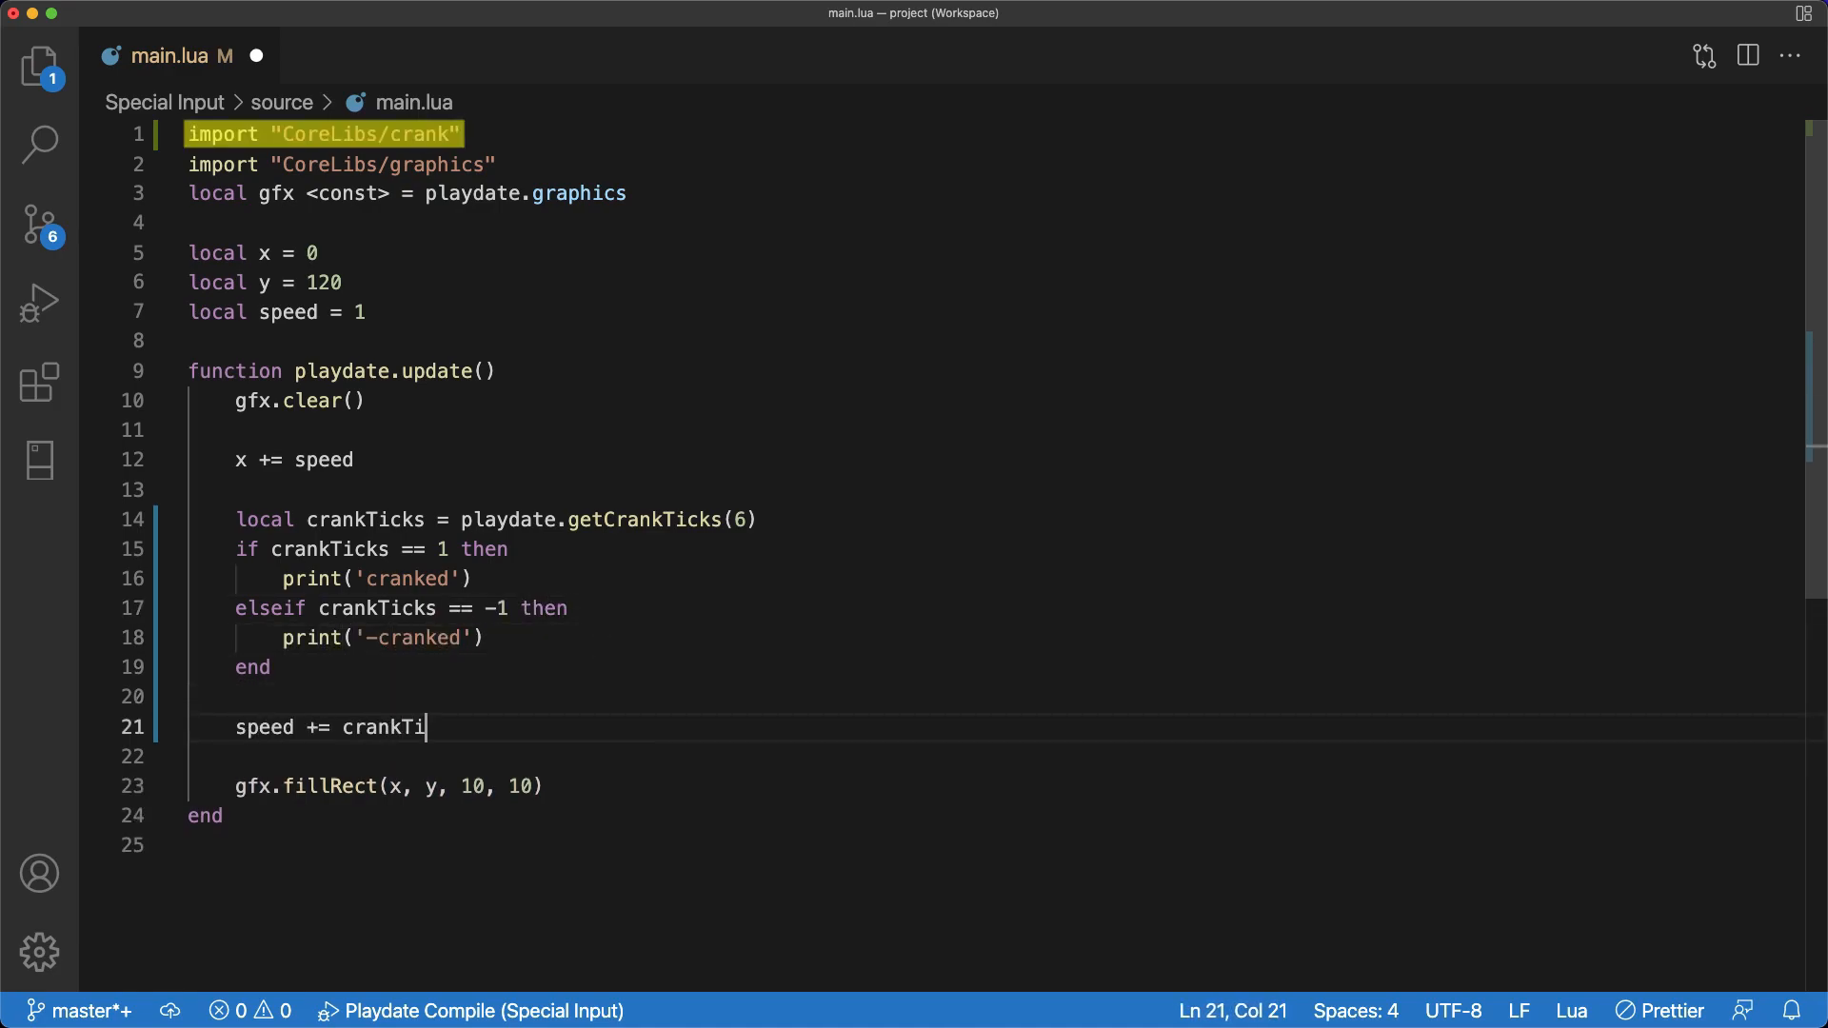
text(cks)
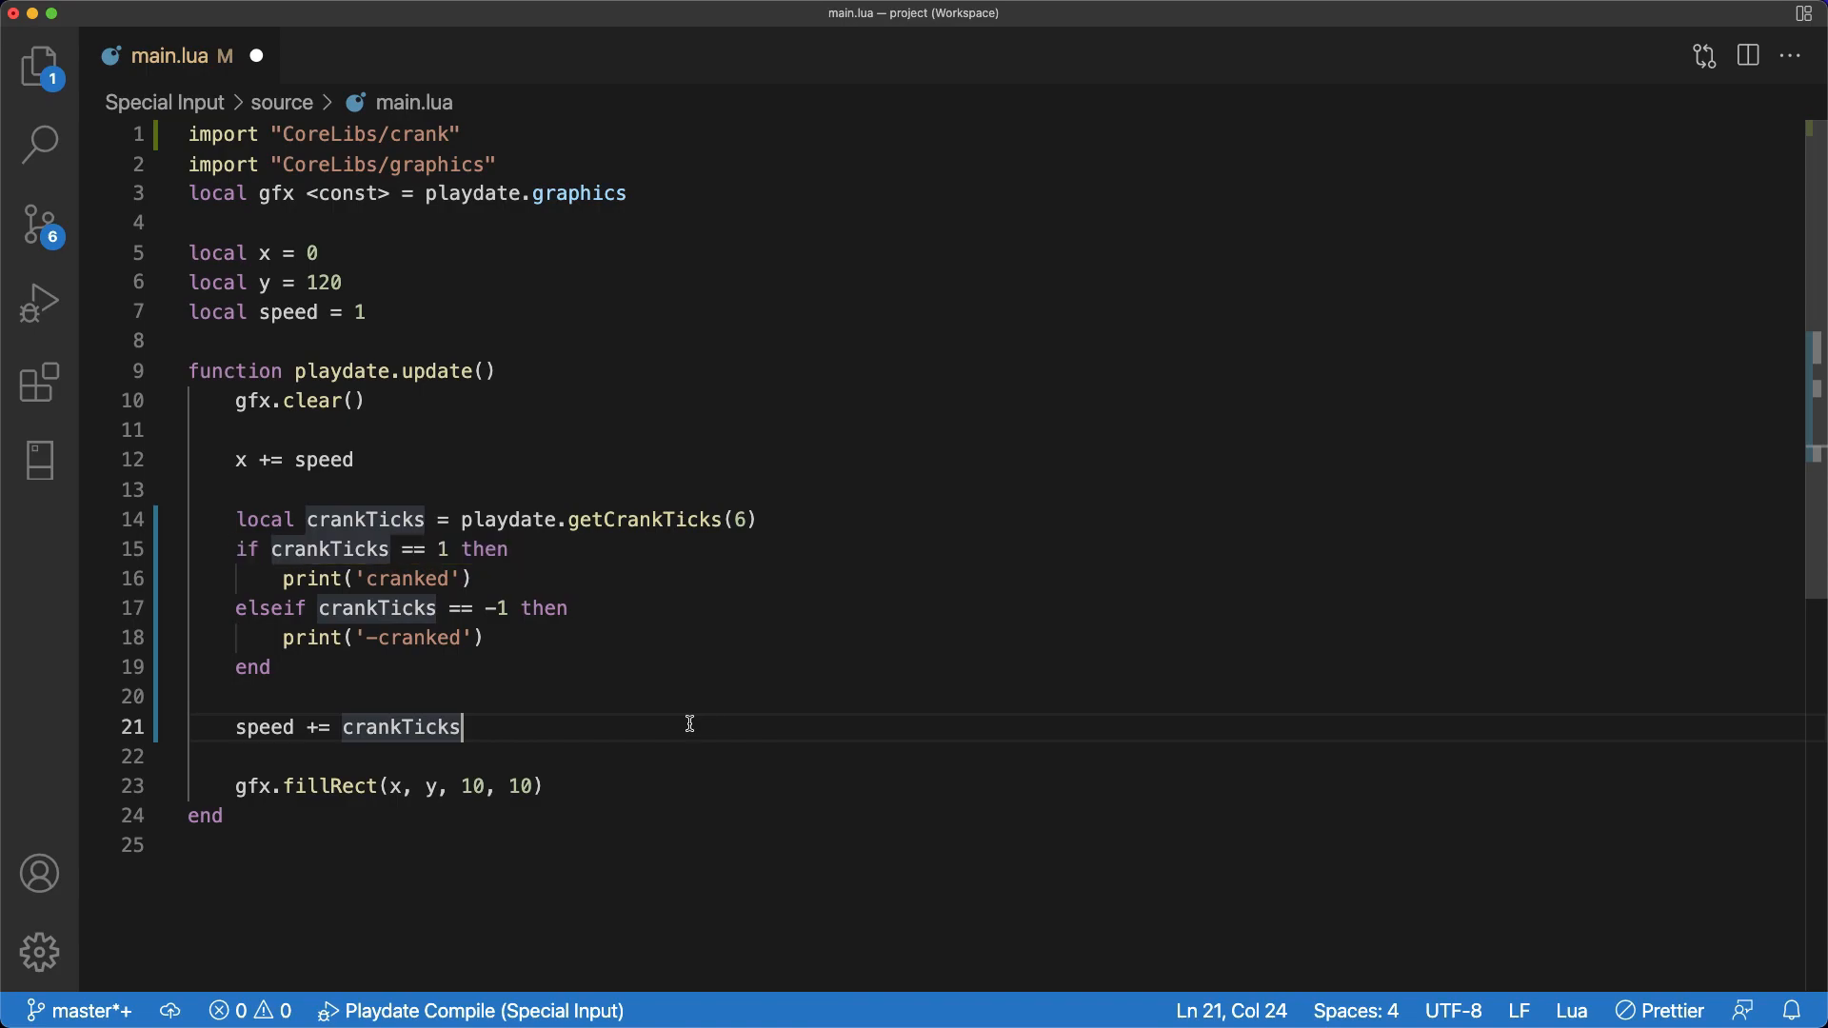
click(402, 607)
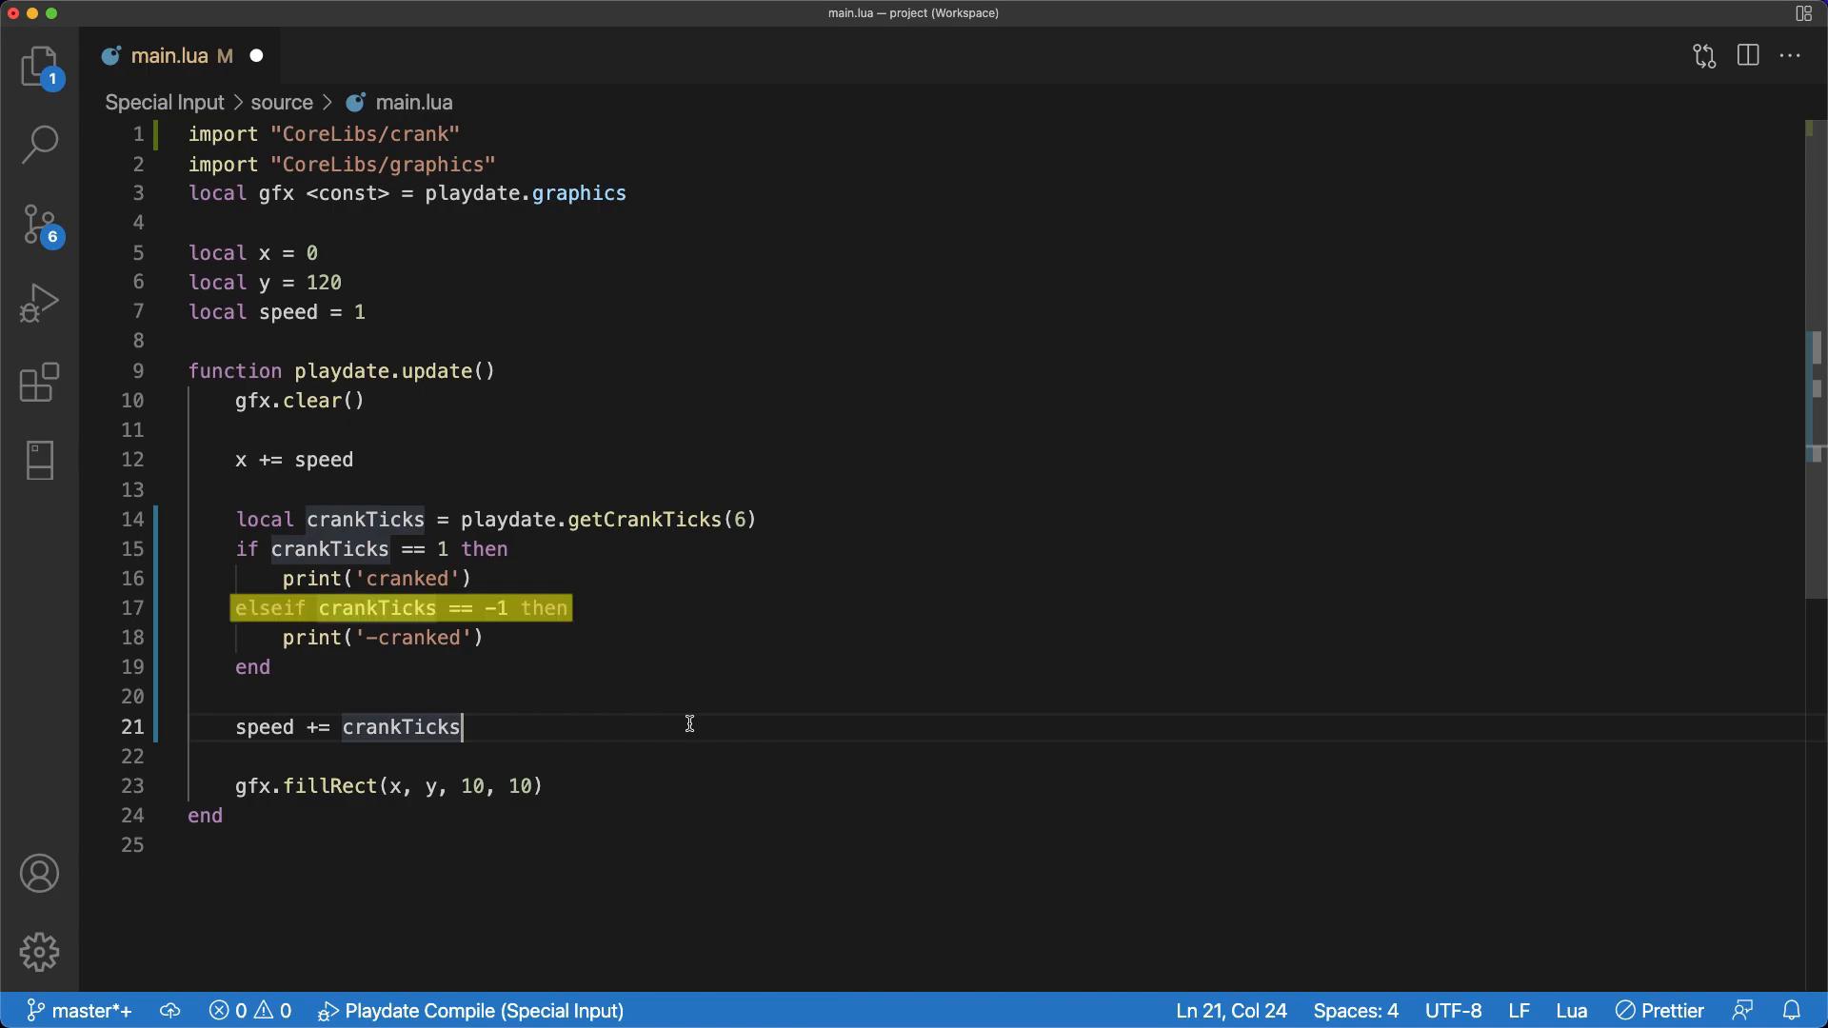
click(689, 724)
text(1)
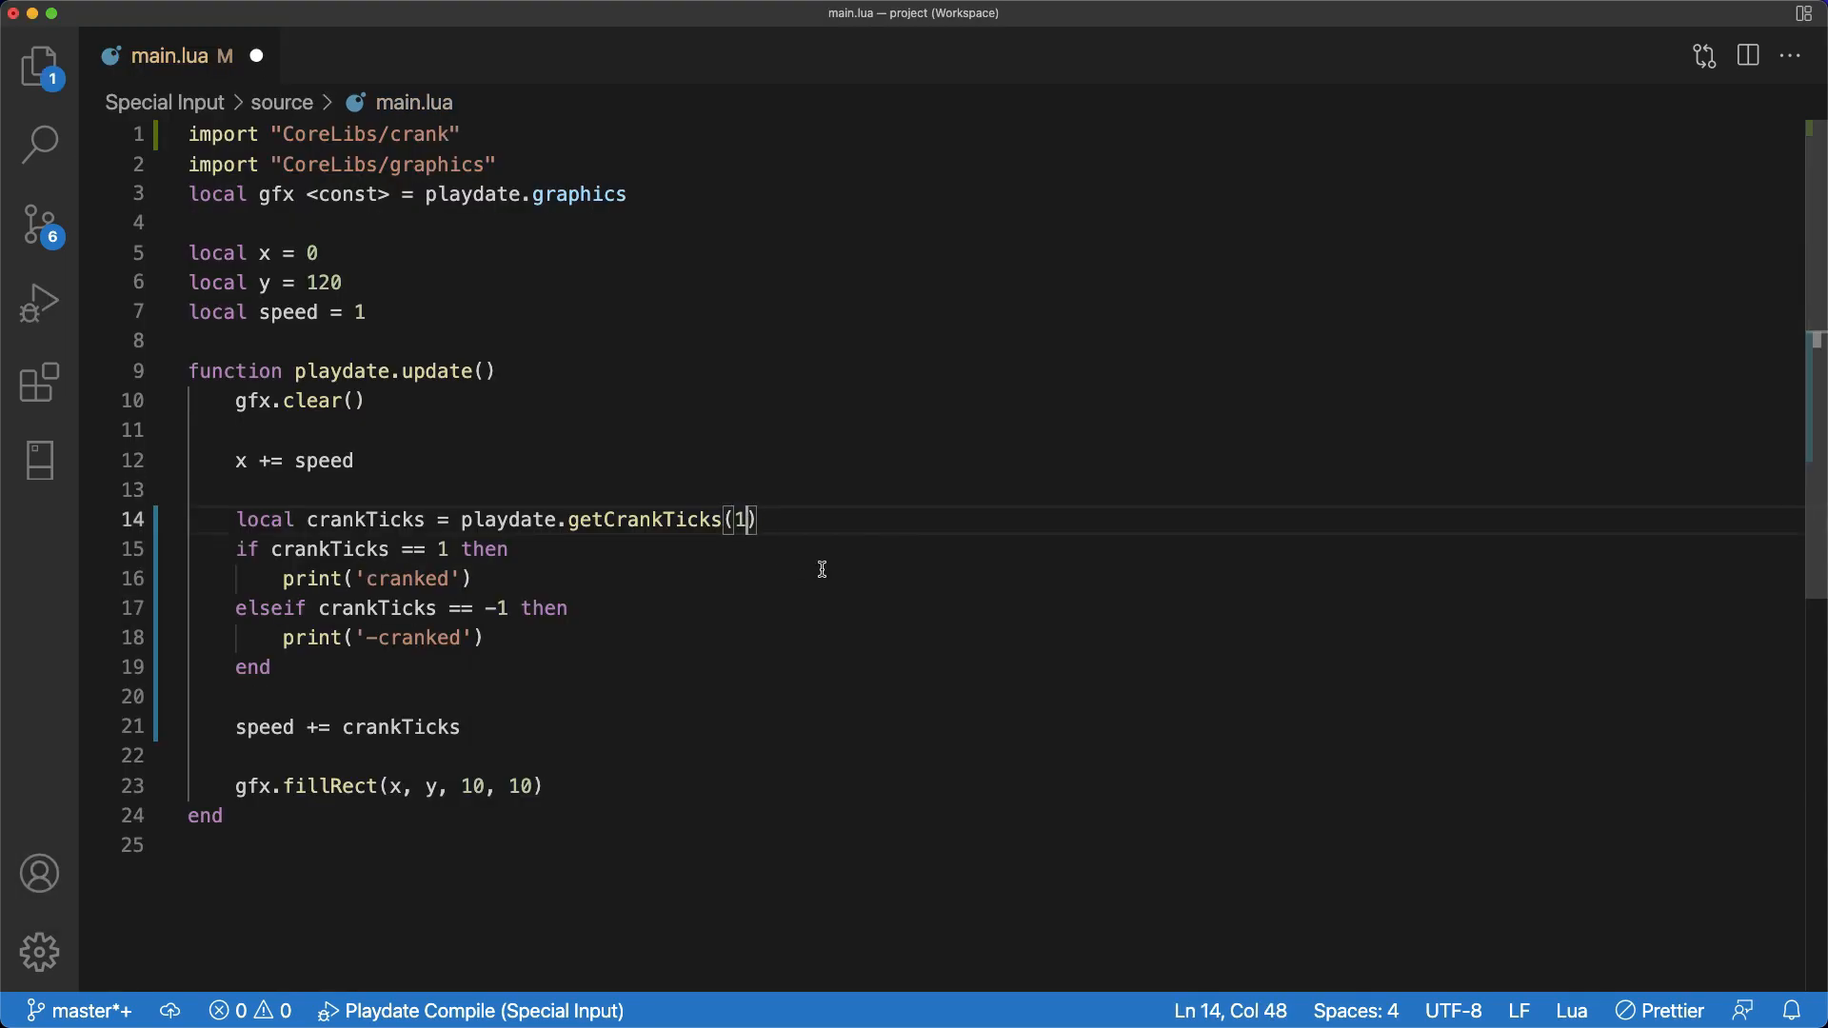
click(488, 637)
text(gfx.fillRec)
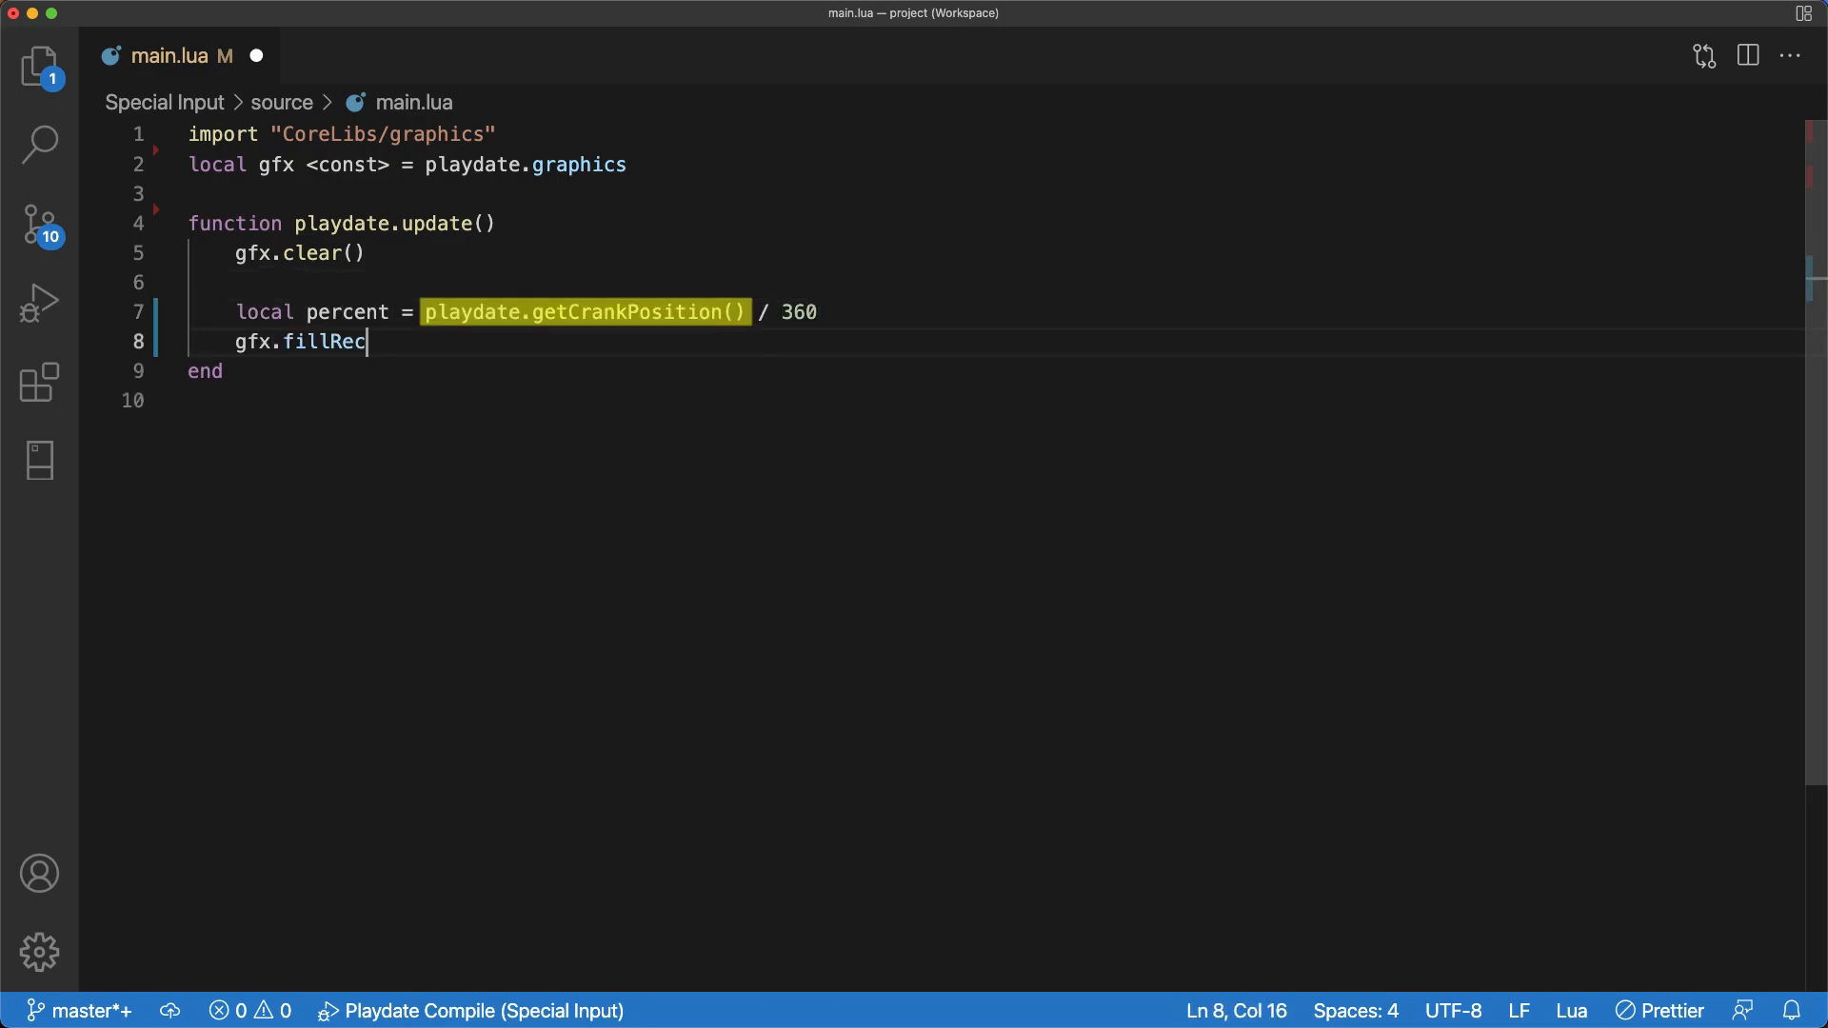
Step: Draw a bar with gfx.fillRect(0, 0, 400 * percent, 10) sized by crank position
text(t(0, 0,  400 * percent, 10))
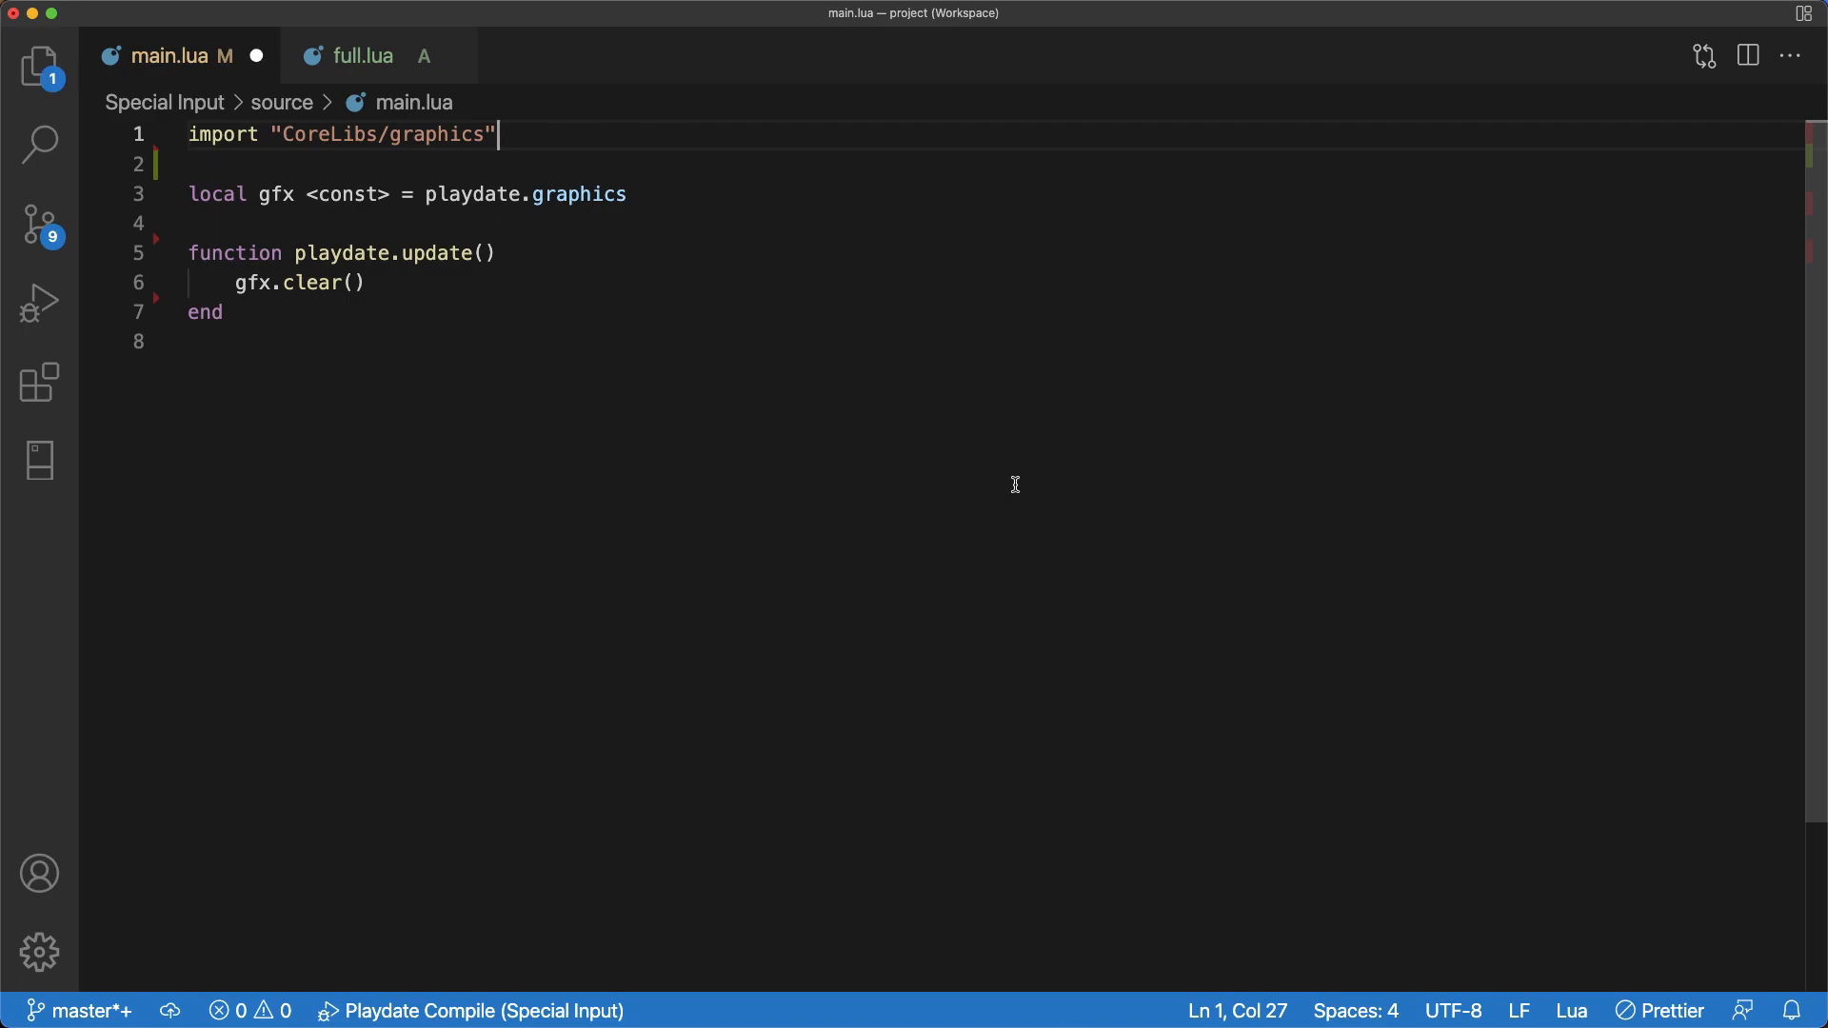
Step: Import CoreLibs/ui and CoreLibs/timer, needed for playdate.ui.crankIndicator
text(import "CoreLibs/ui" -- Needed for playdate.ui.crankIndicator)
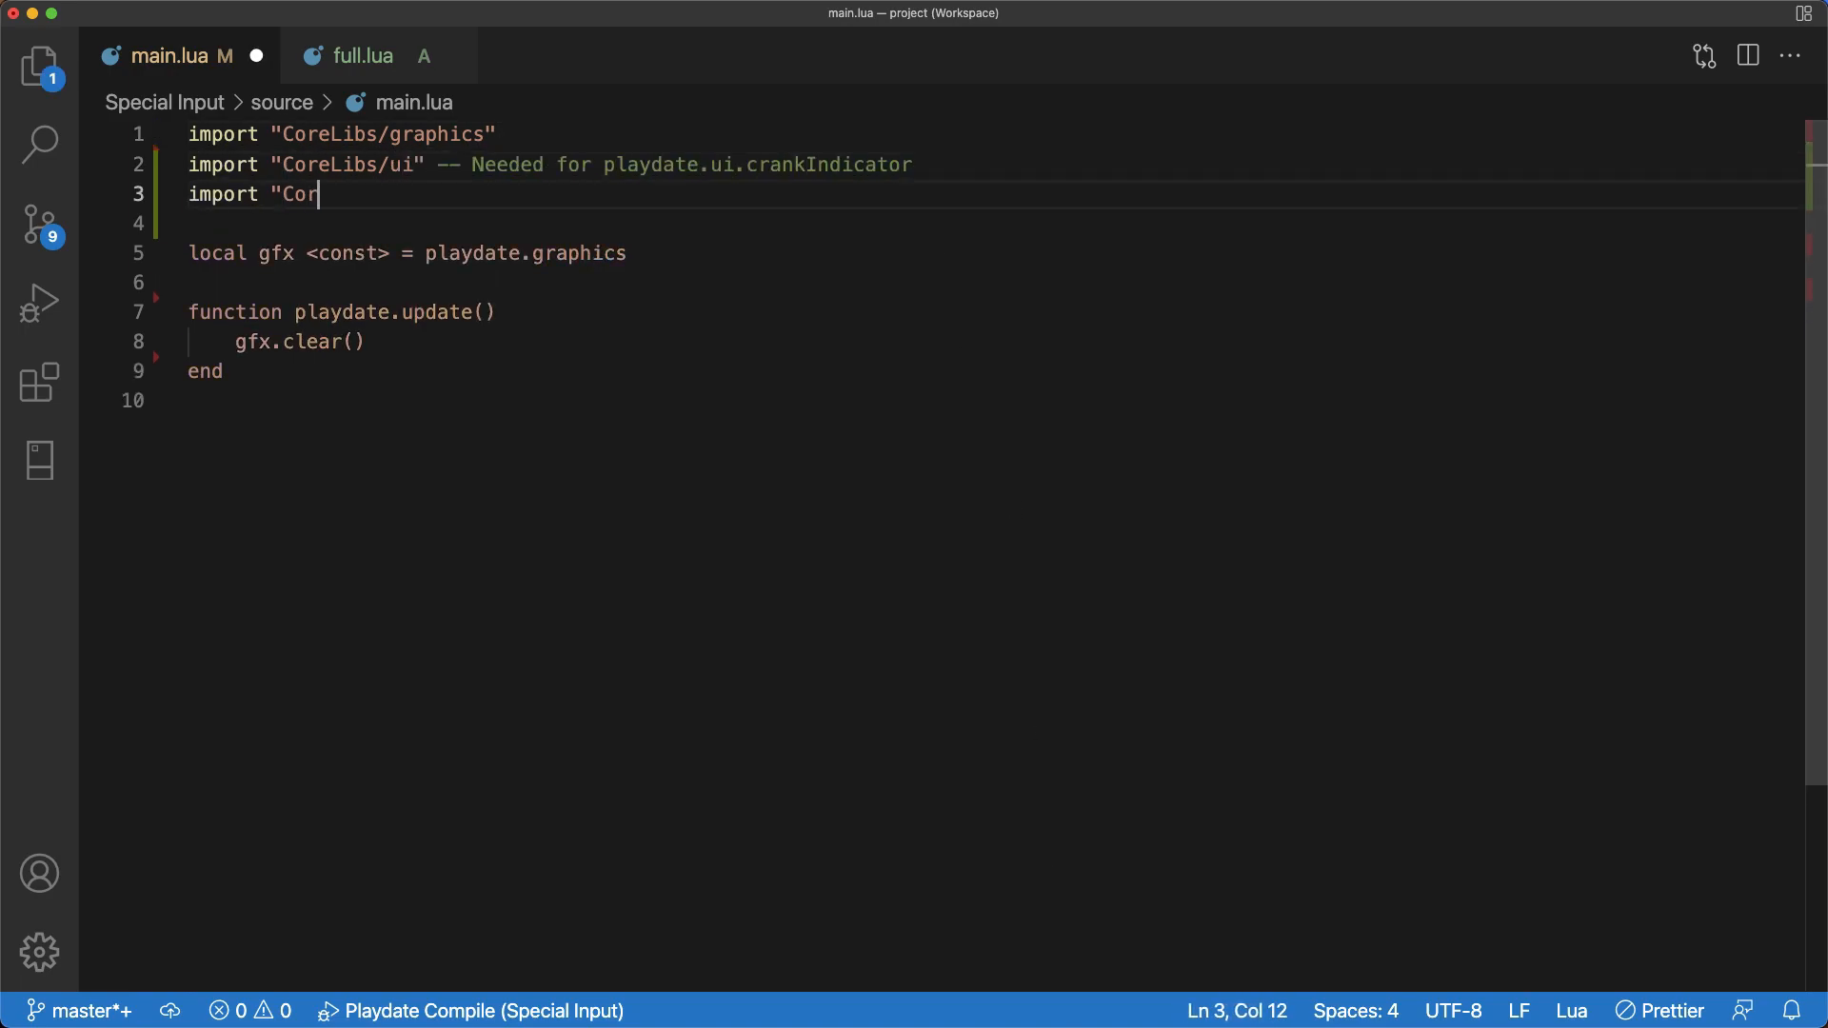
text(eLibs/timer" -- Needed for playdate.ui.crankIndicator)
text(if p)
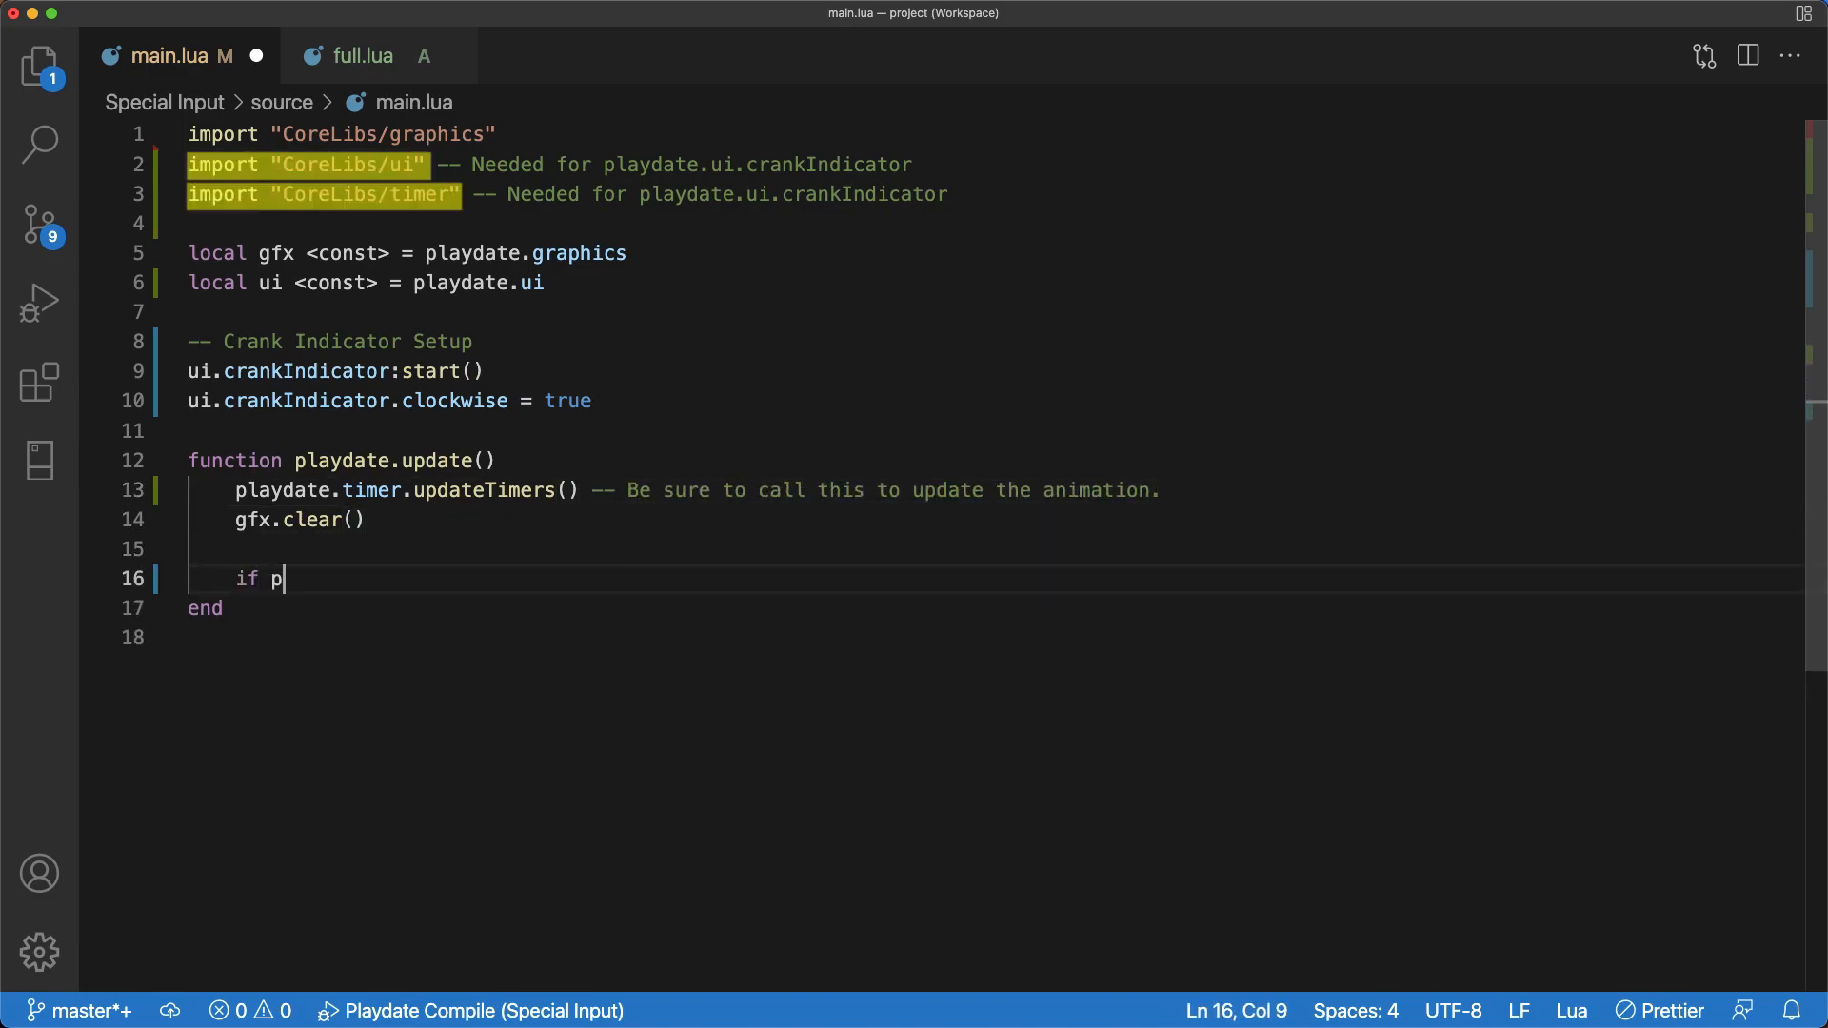
Step: Update the crank indicator inside if playdate.isCrankDocked() until the player undocks it
text(laydate.isCrankDocked() then)
text(-- Stop the `crankIndicator` if)
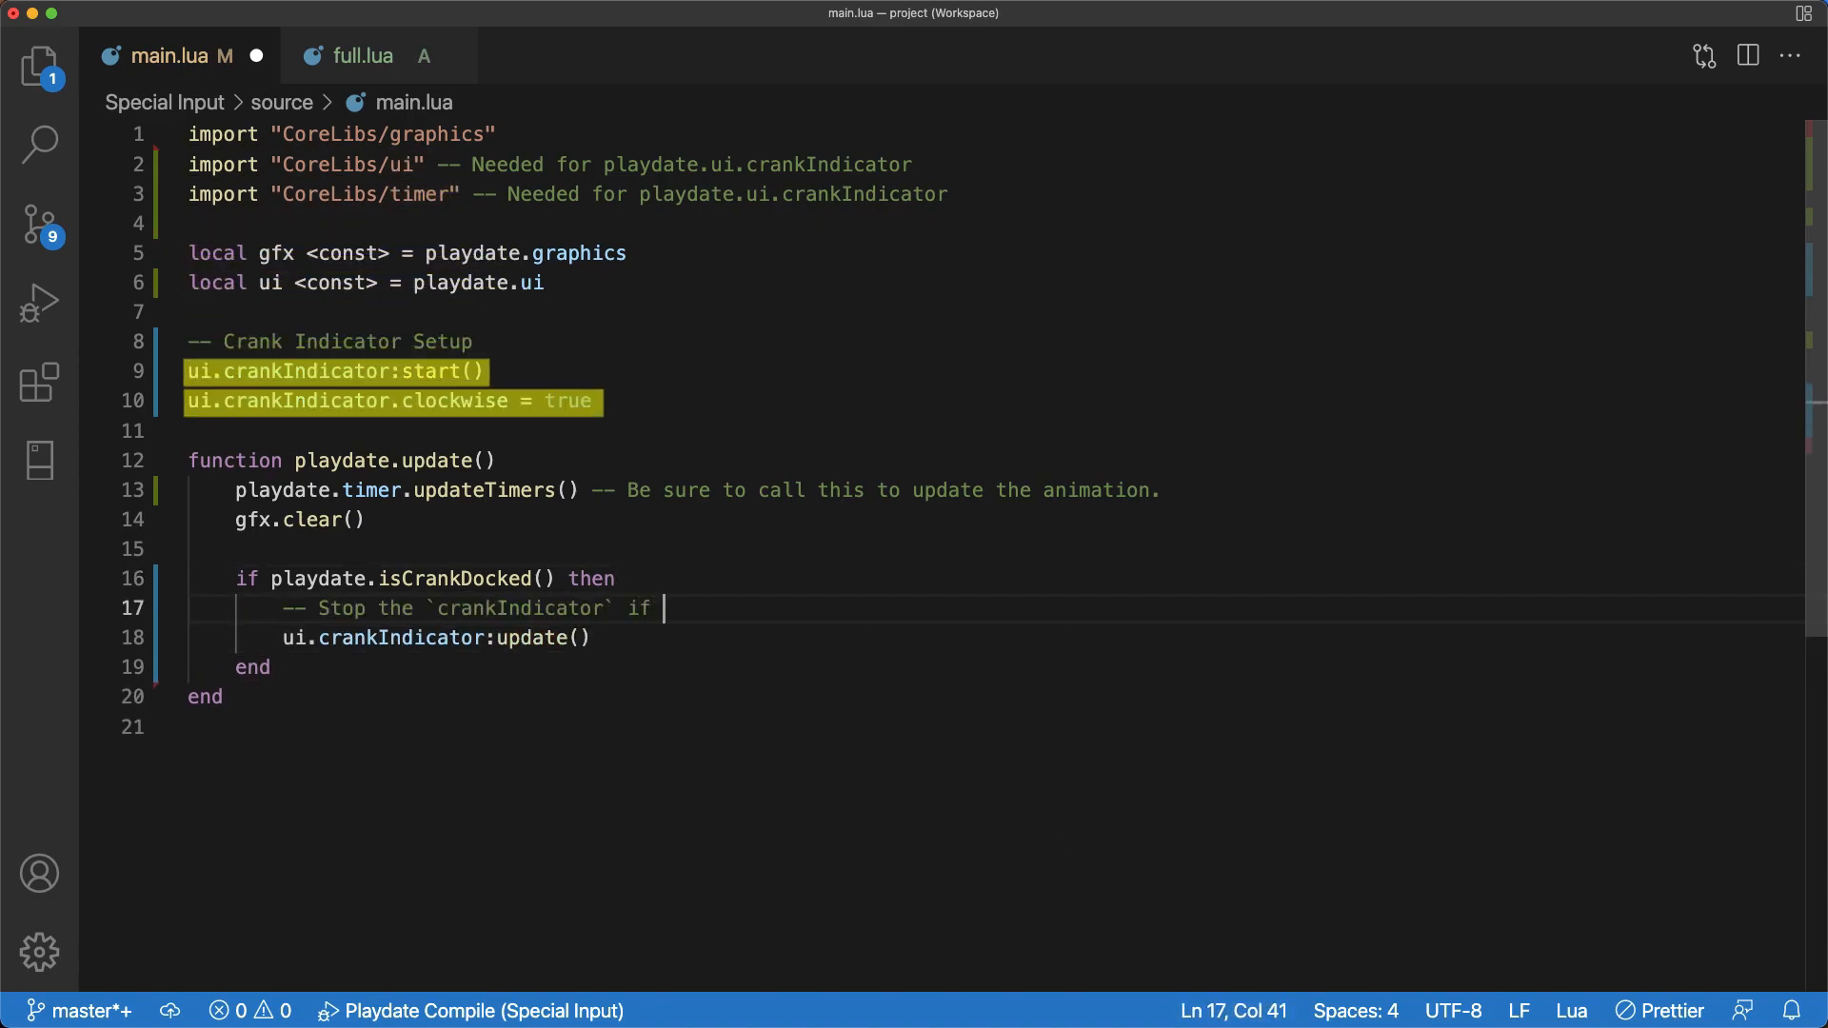
text(the player undocks it.)
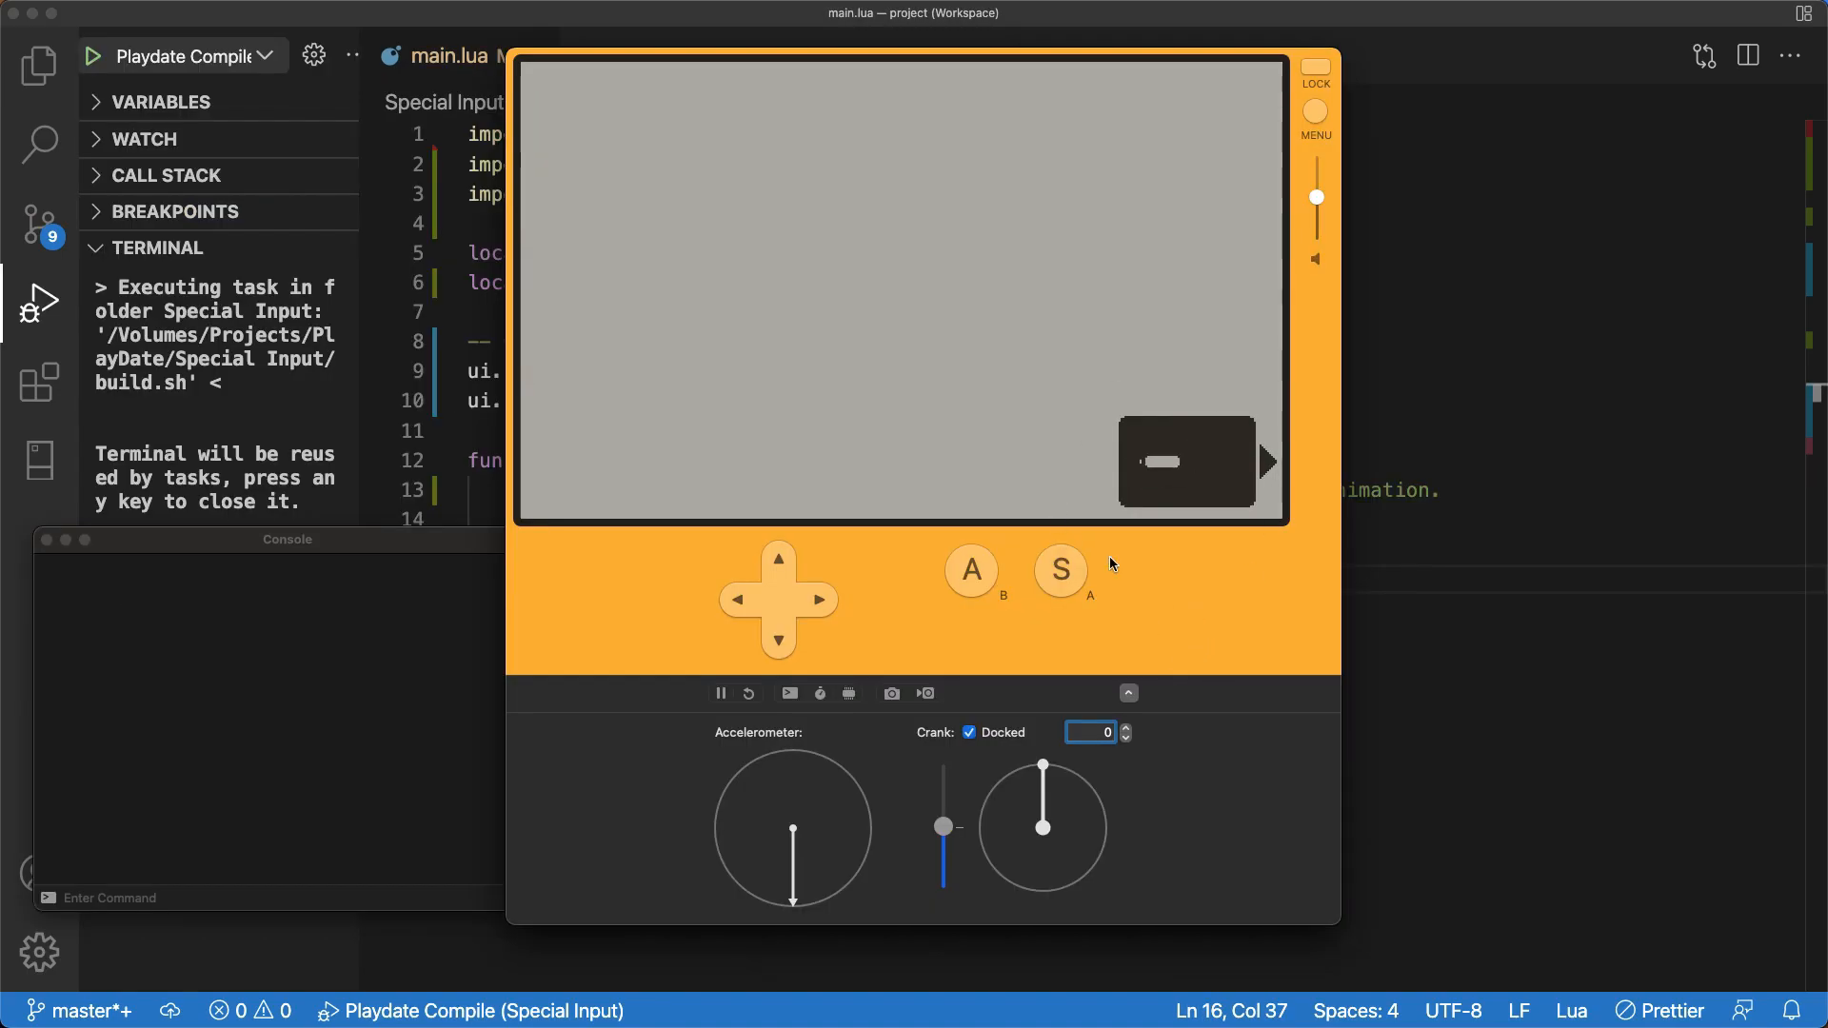
Step: Undock the crank so the indicator disappears, then turn the crank a little
click(969, 731)
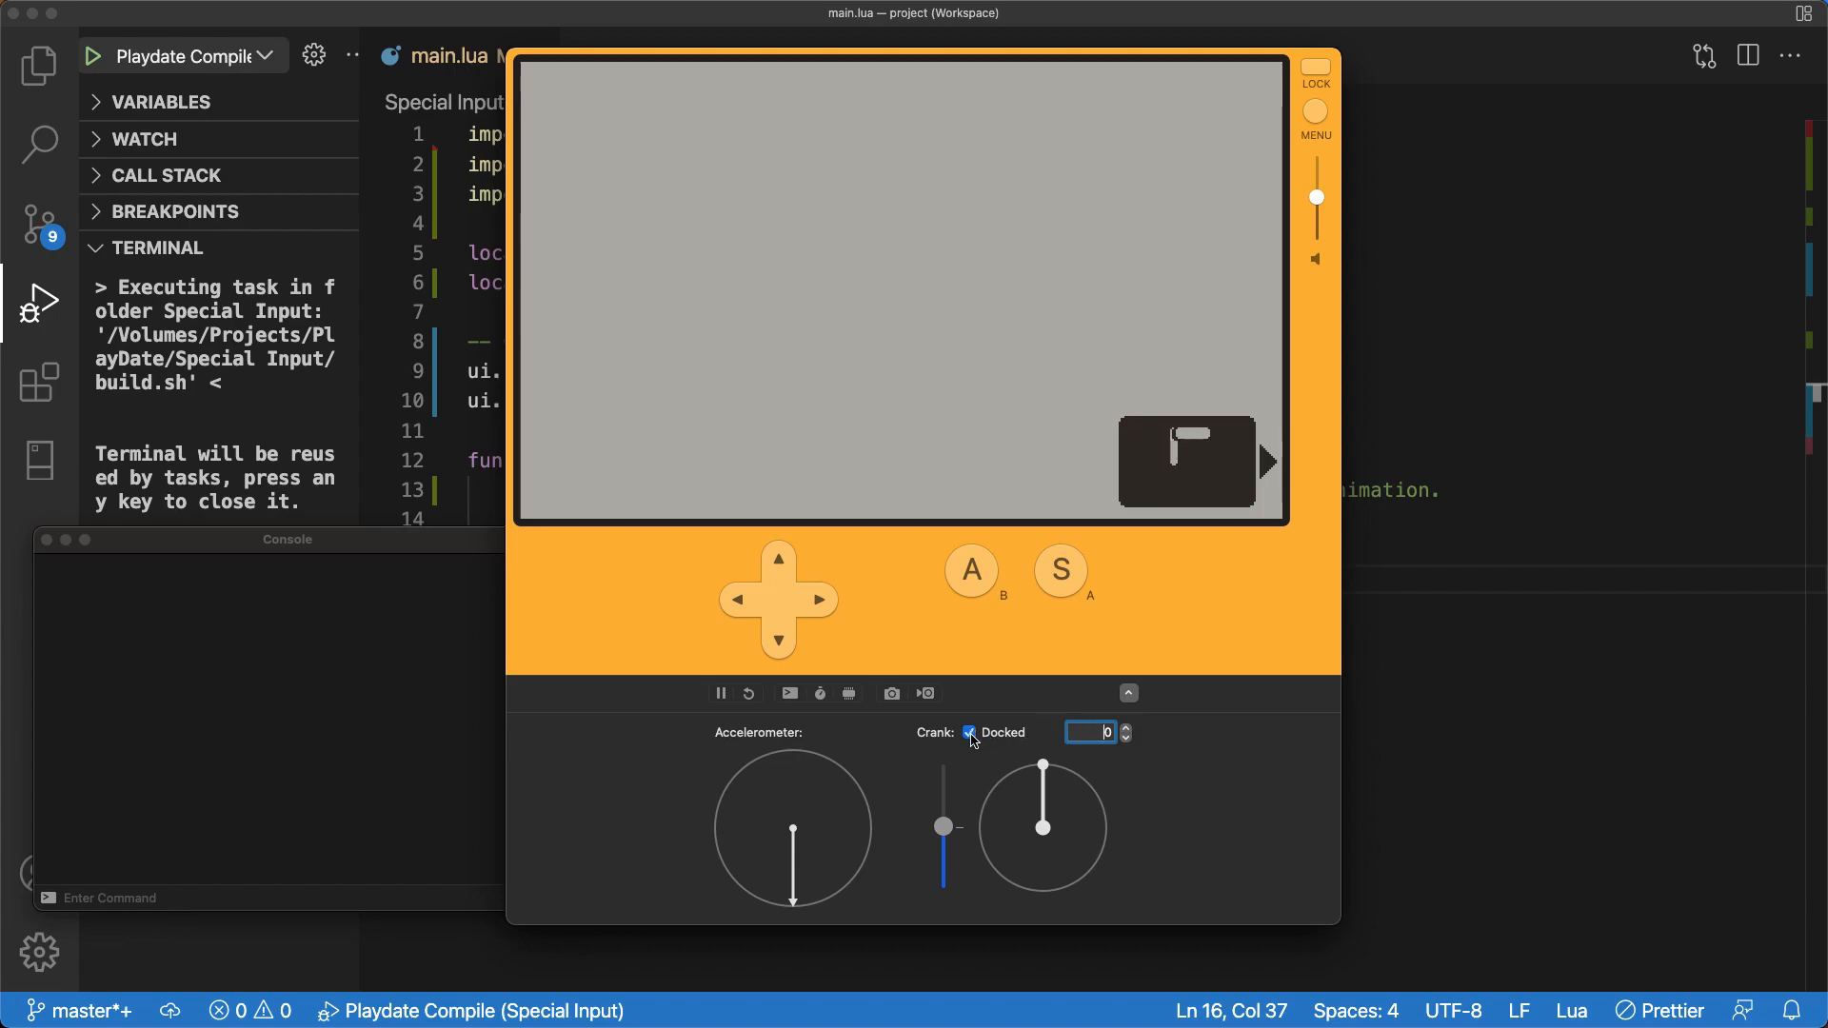
click(969, 731)
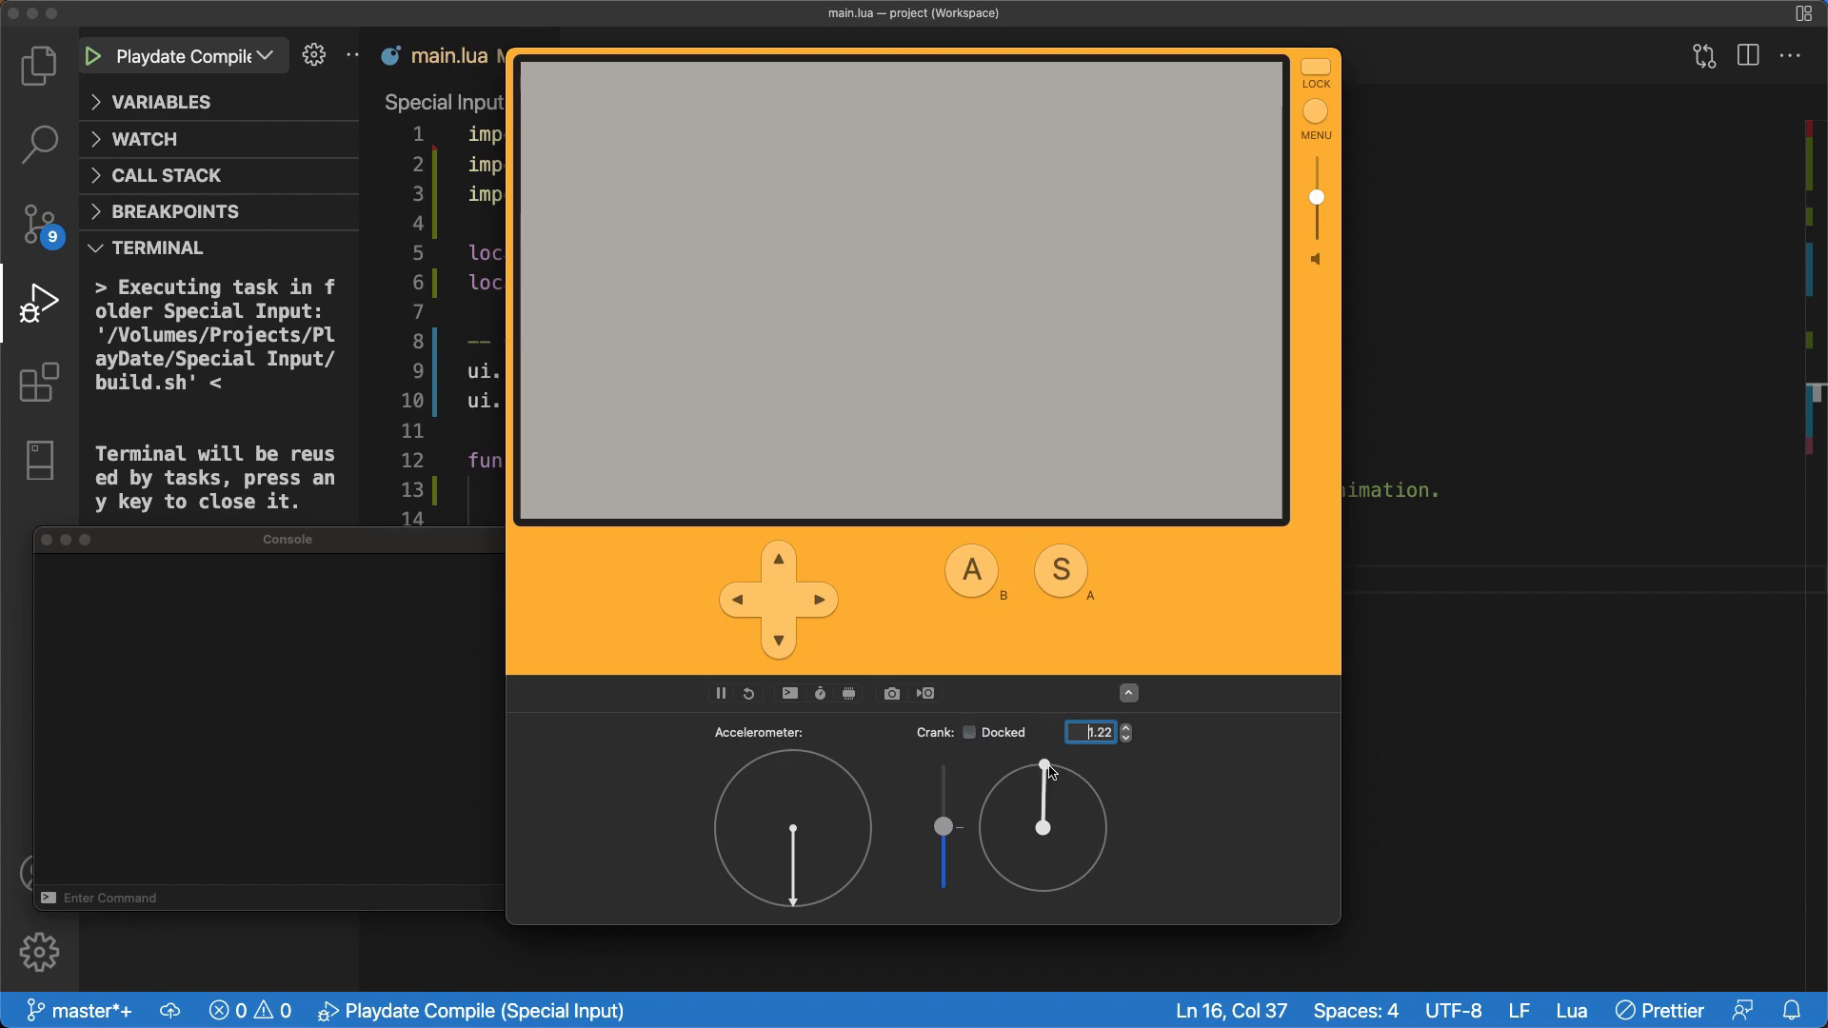
click(969, 731)
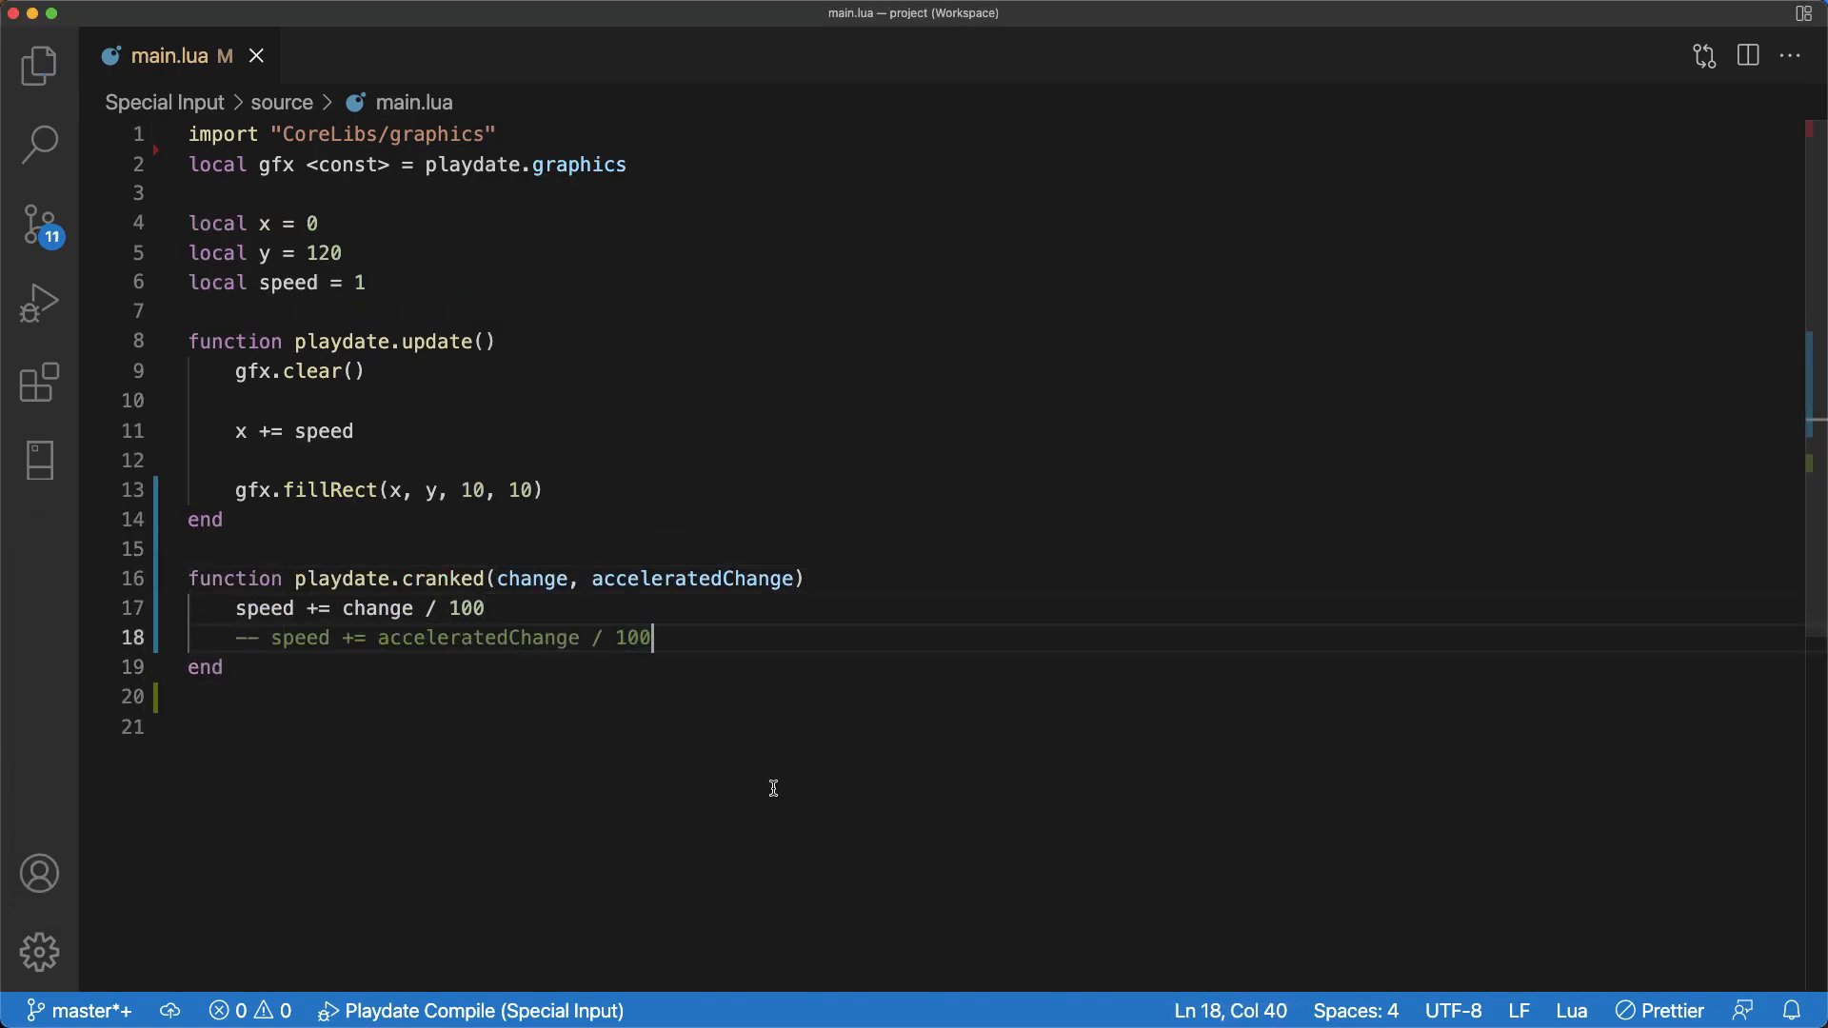
Step: Write crank callbacks with cranked adding acceleratedChange / 100 to speed plus docked handling
text(function playdate.crankDoc)
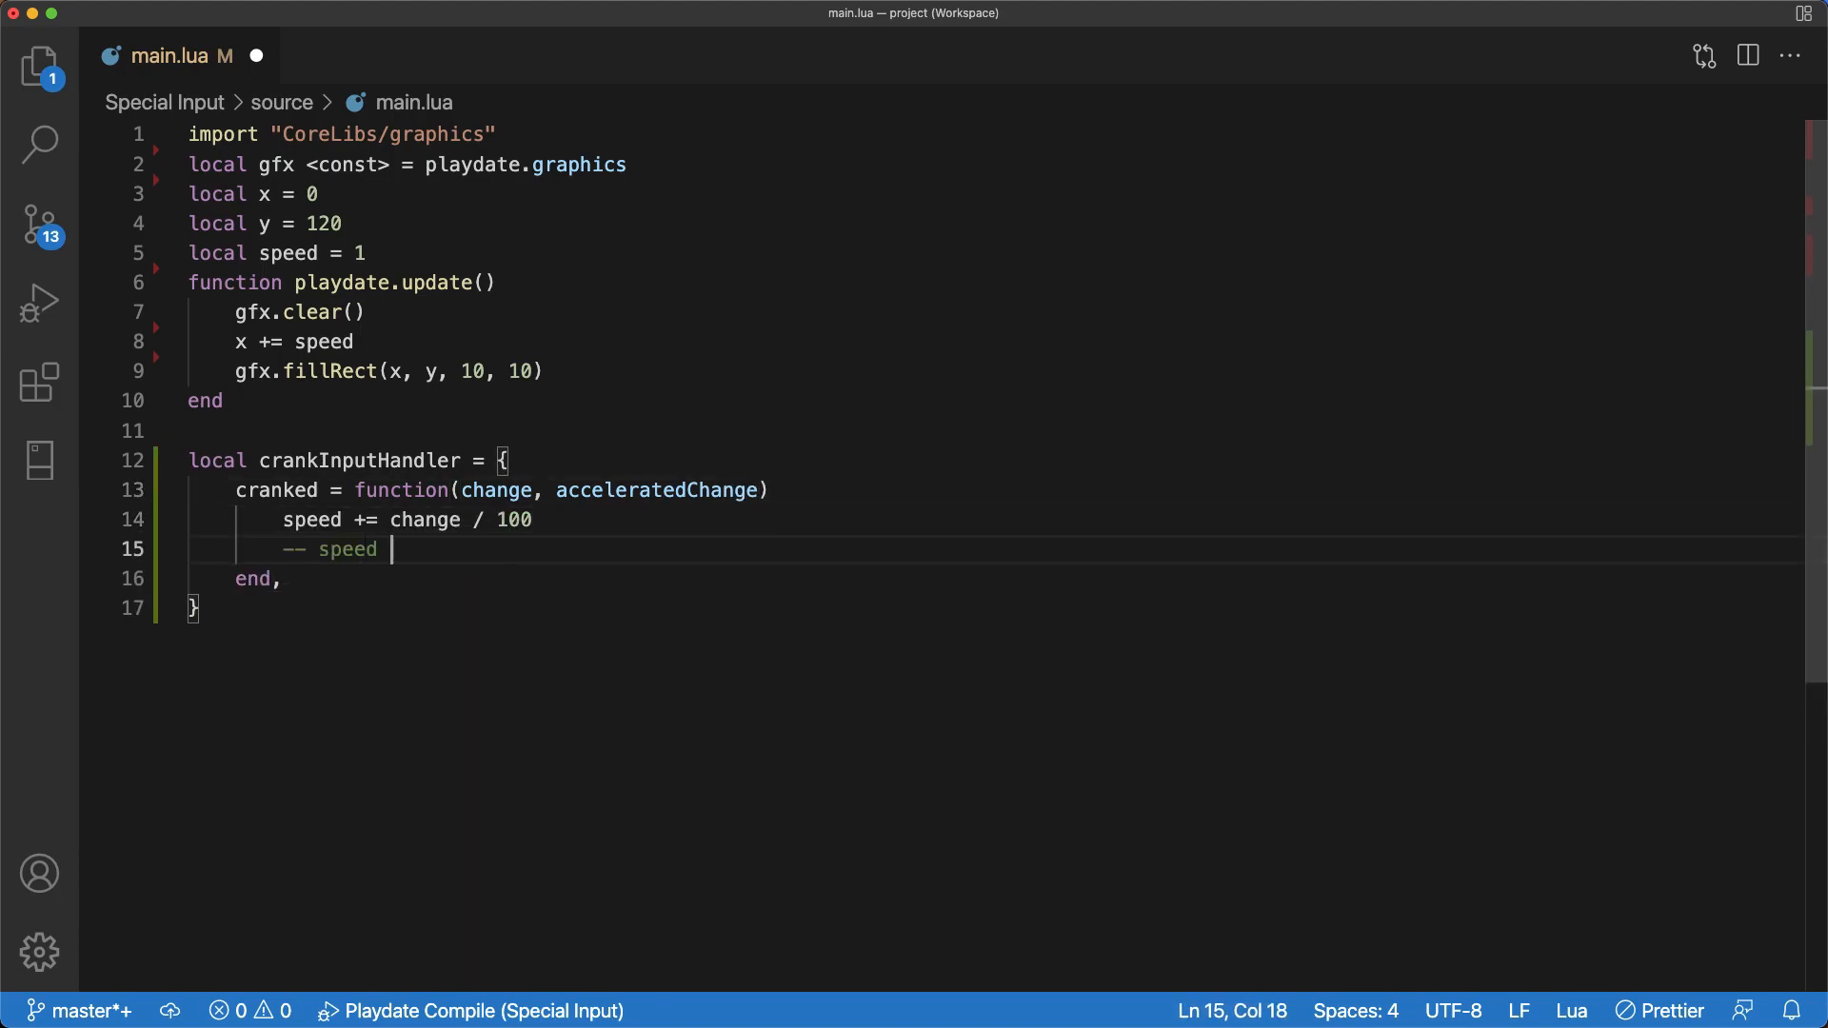
text(+= acceleratedChange / 100)
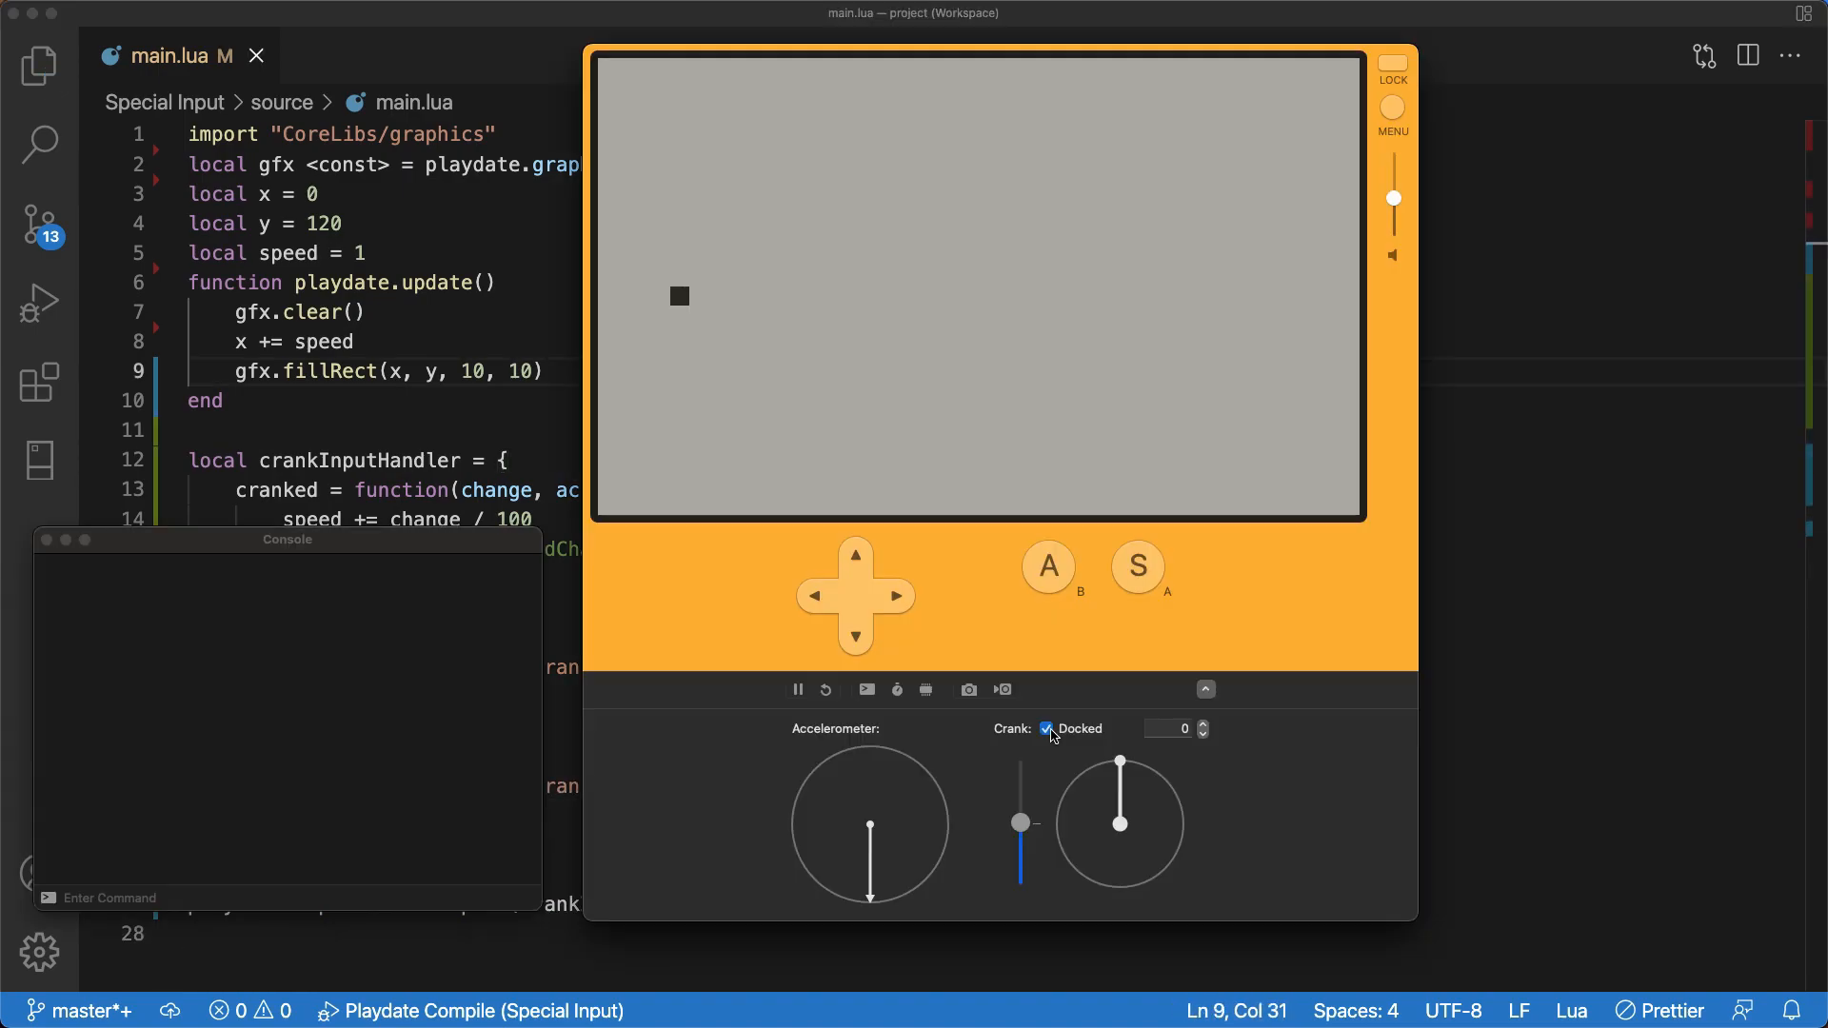
Step: Toggle the Crank Docked checkbox three times so the console logs each dock/undock
click(1045, 730)
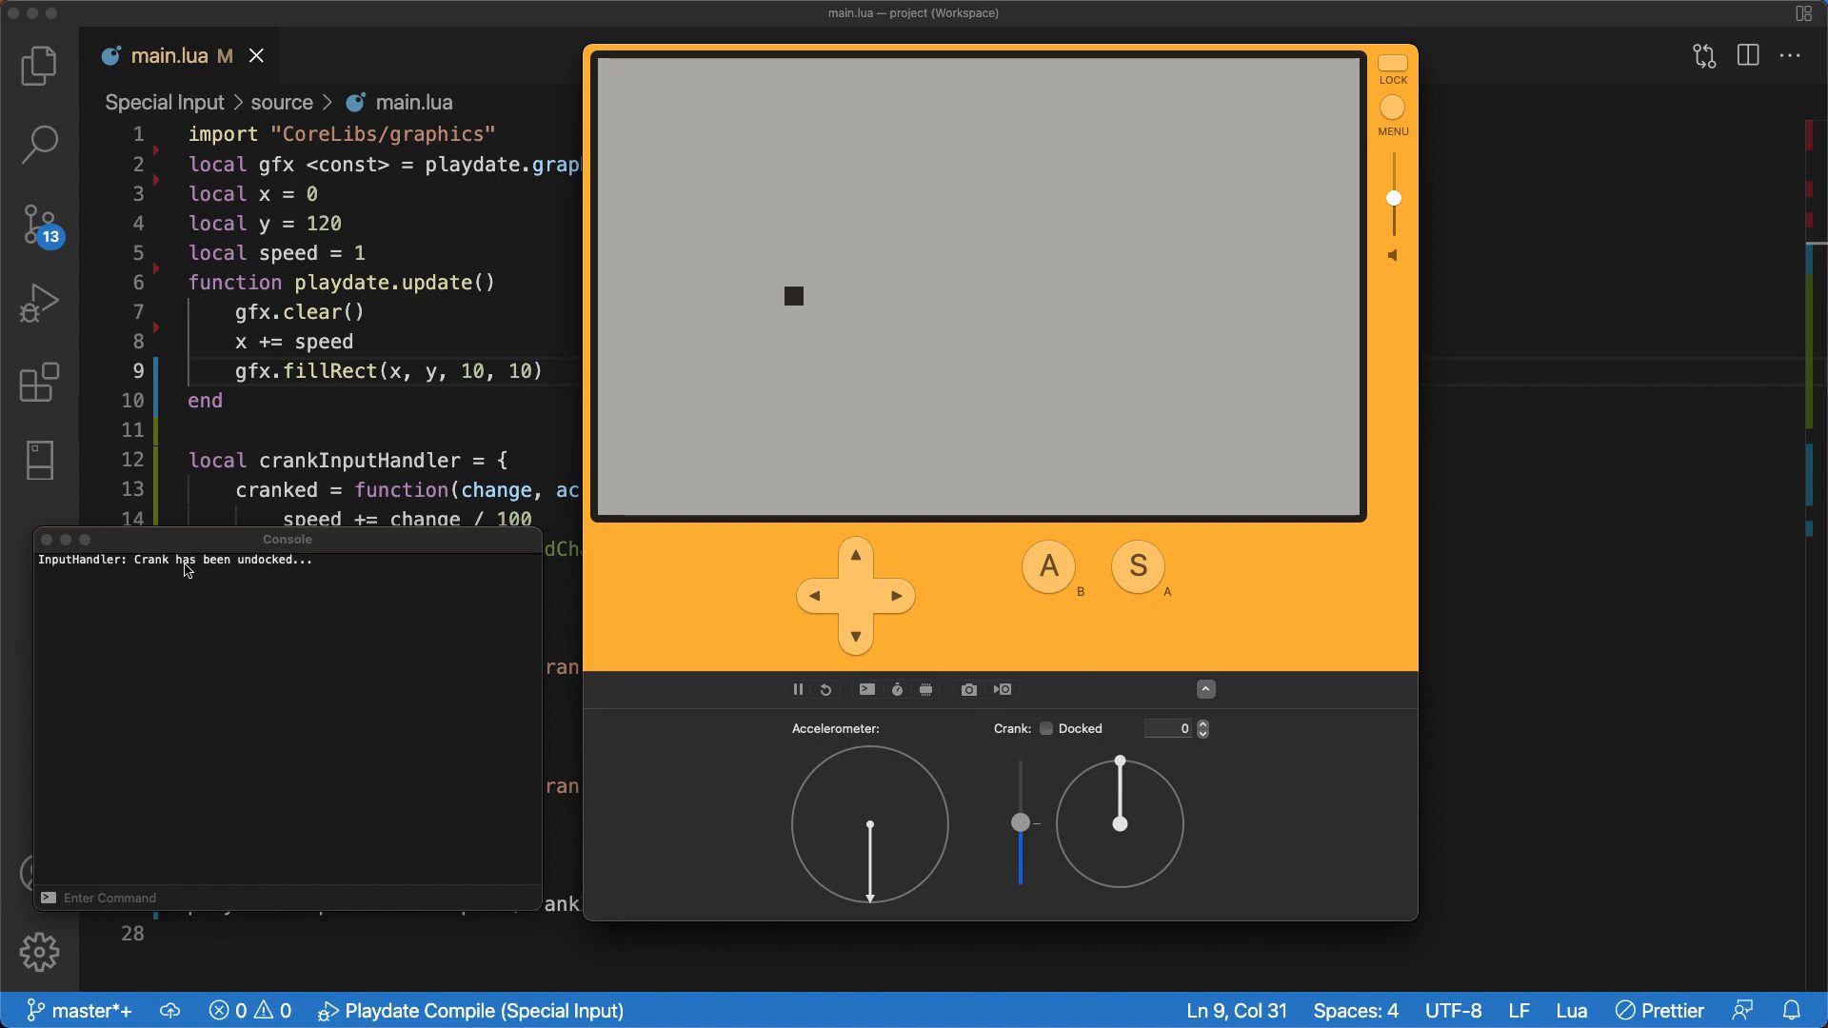
click(1045, 729)
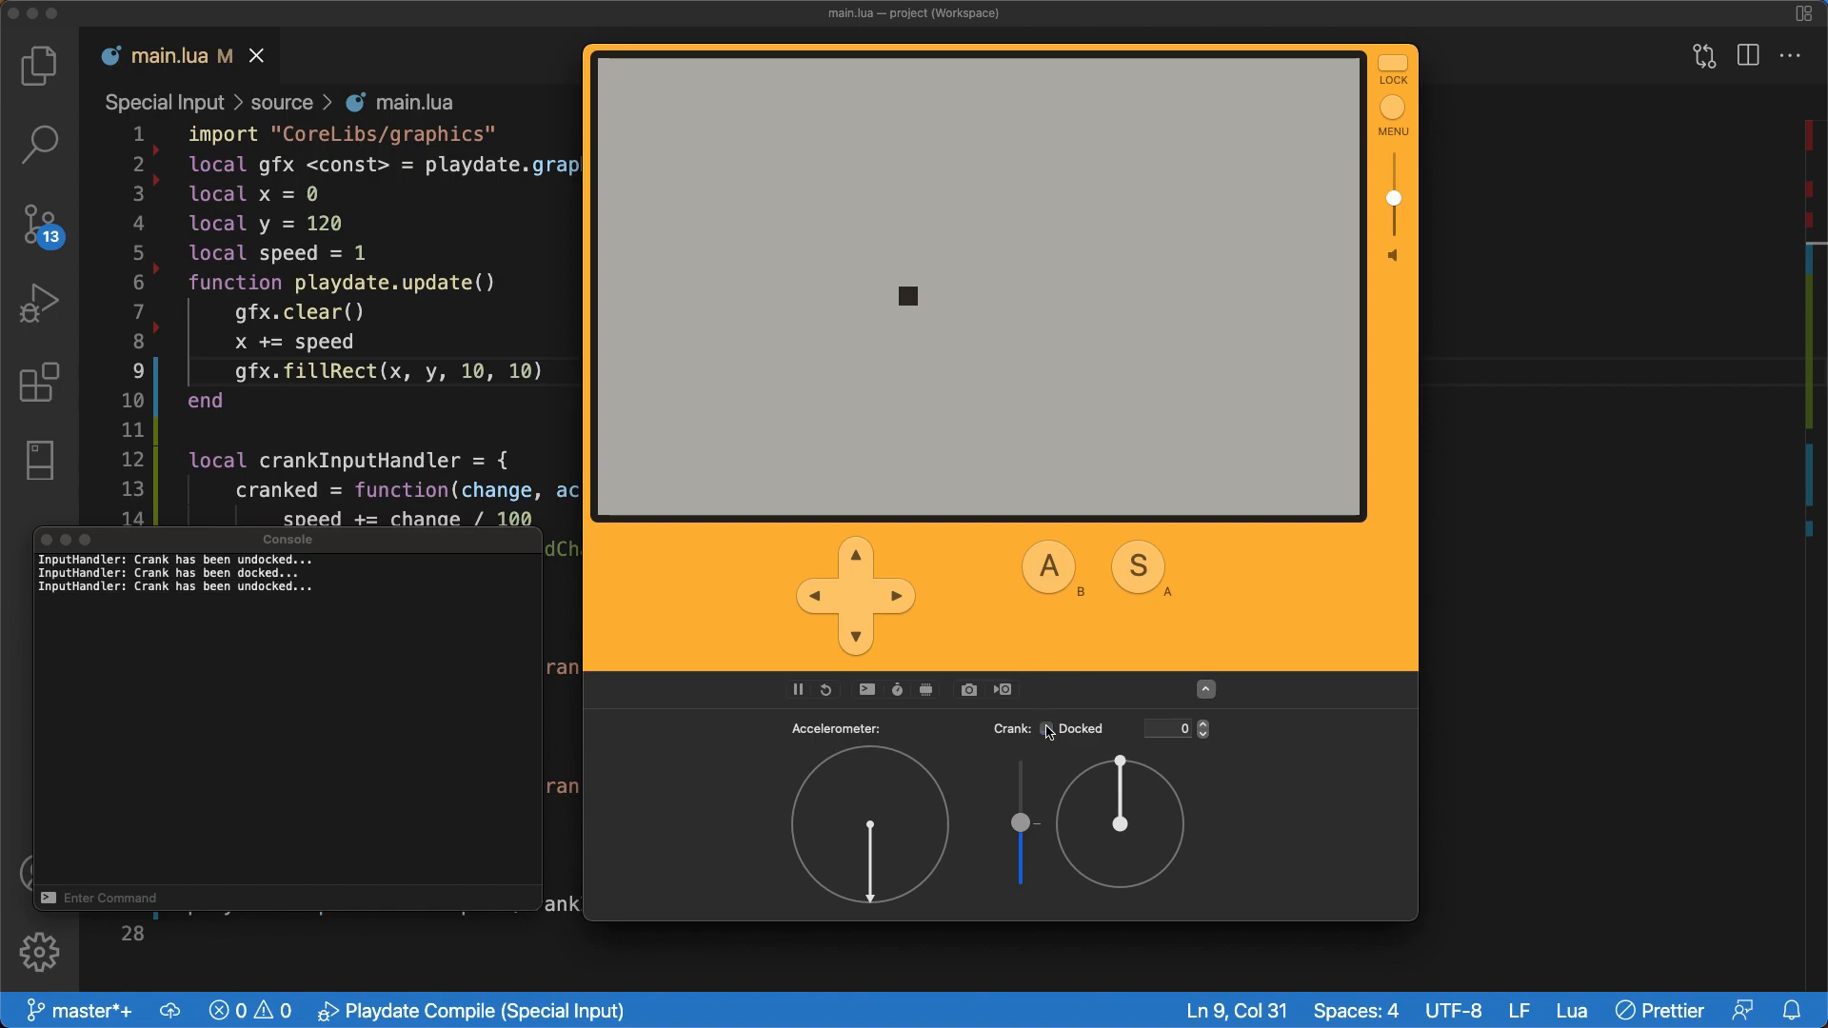
click(1045, 729)
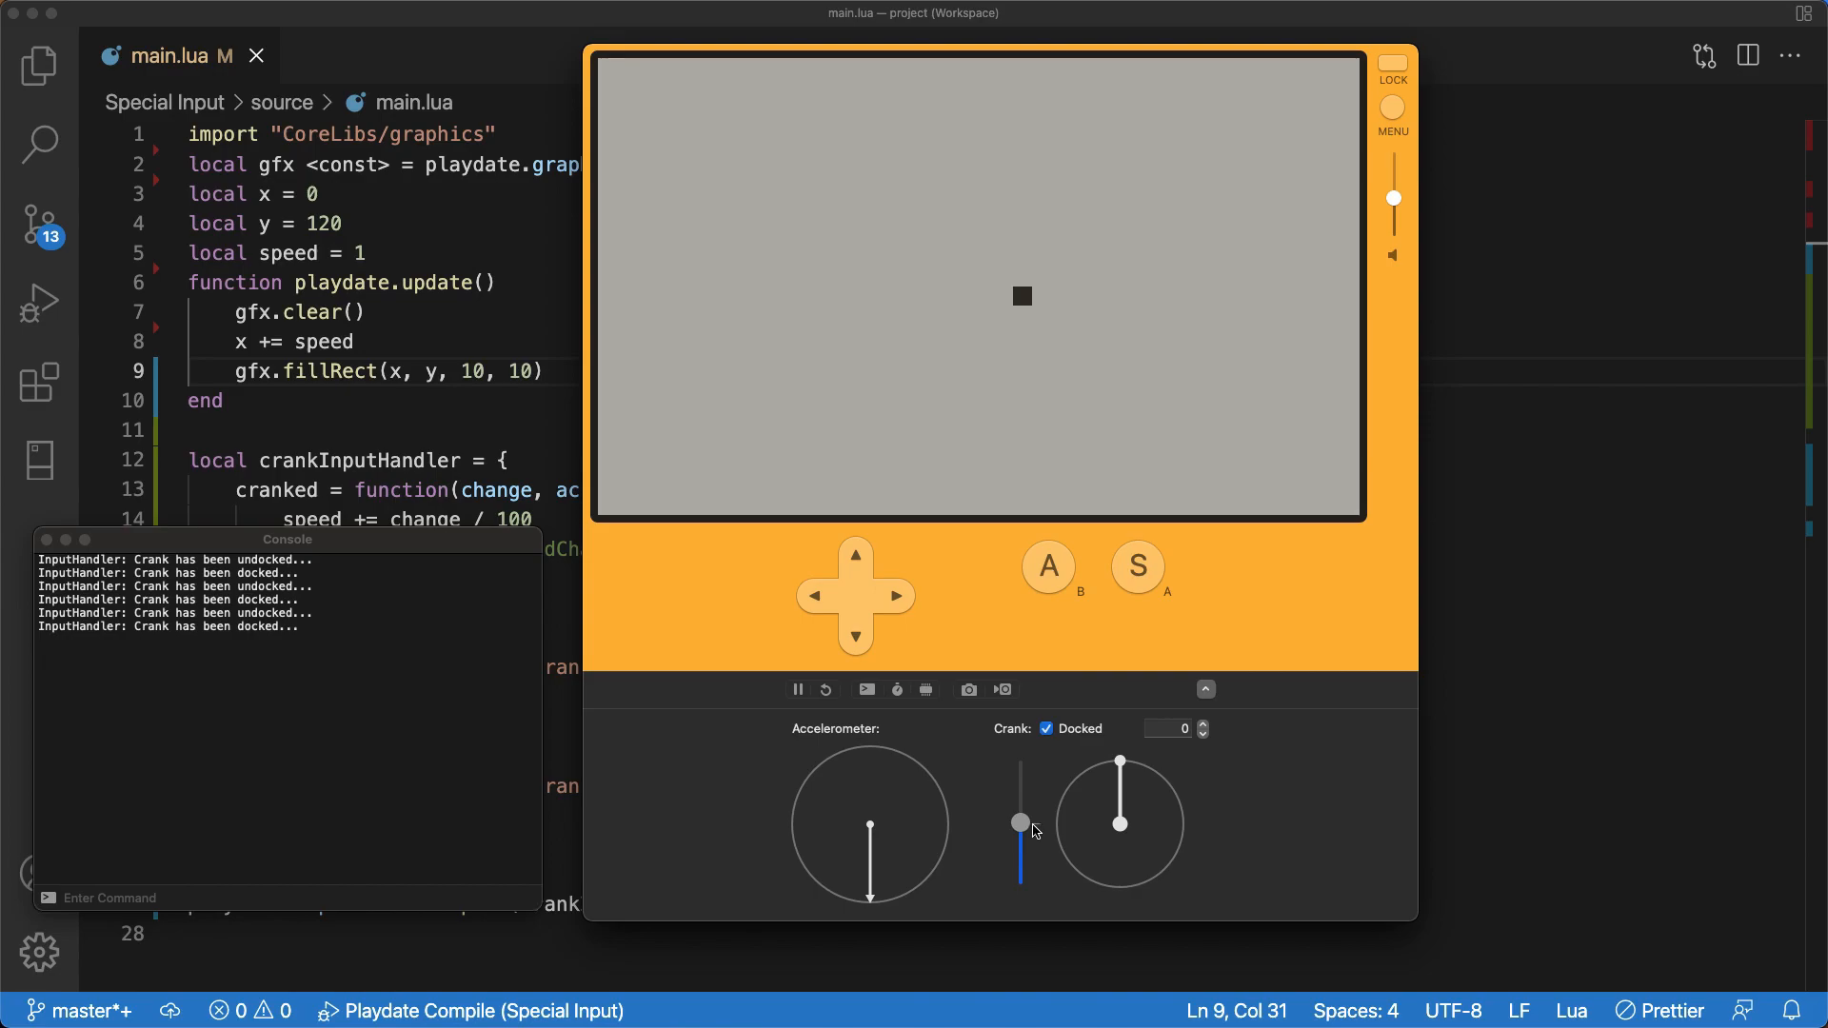